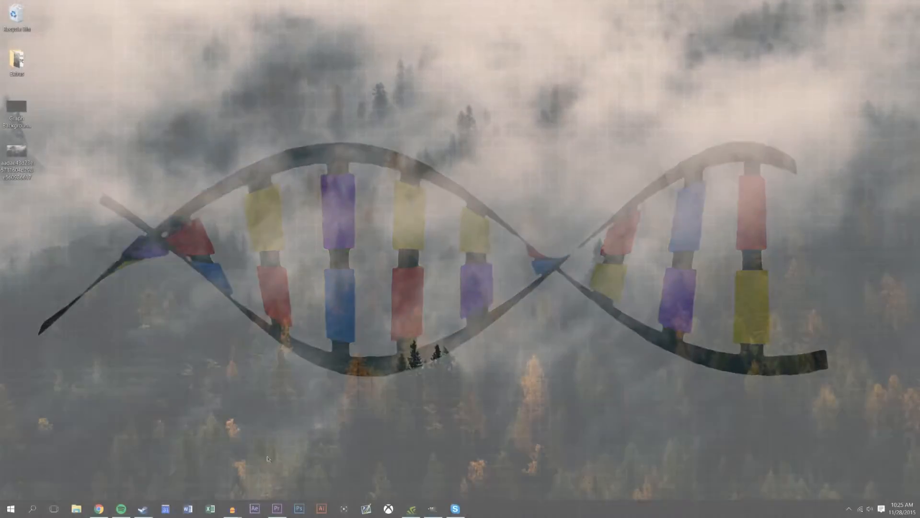
Launch After Effects and create the new T016 1920×1080 composition
{"action": "left_click", "coordinate": [258, 508]}
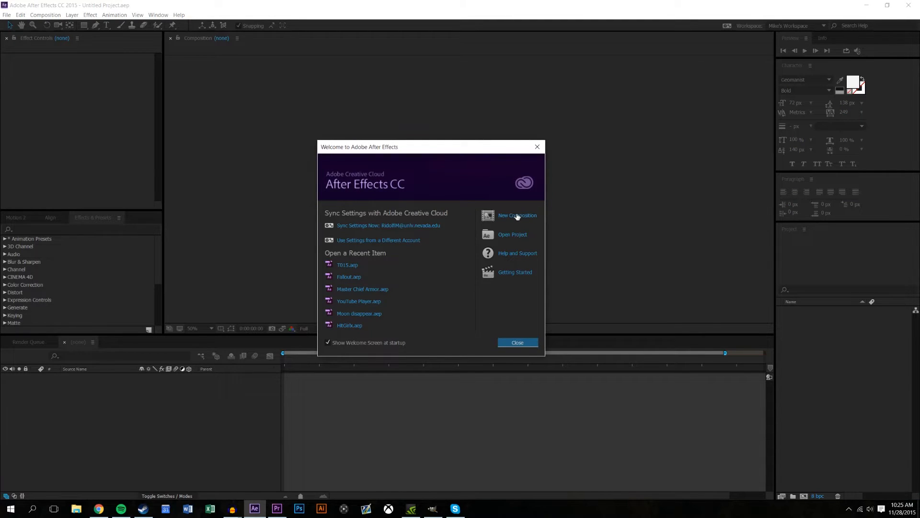
{"action": "left_click", "coordinate": [516, 215]}
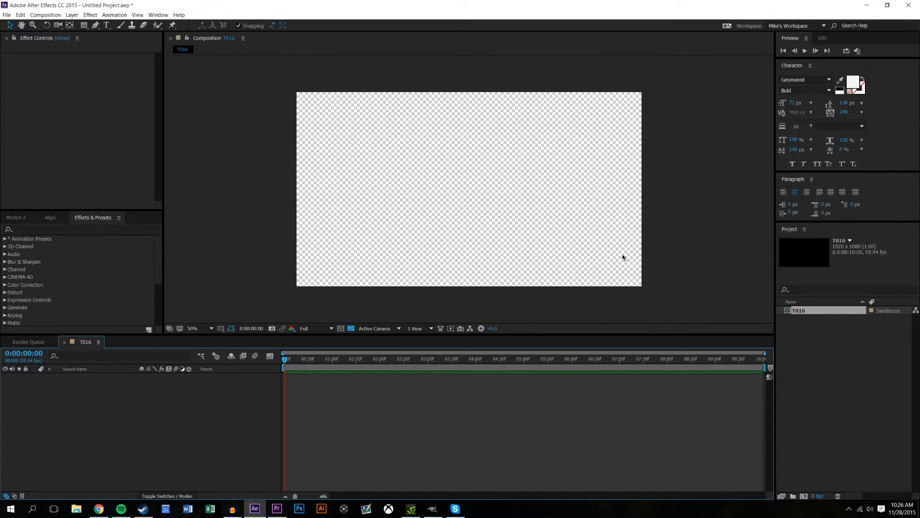
{"action": "mouse_move", "coordinate": [158, 76]}
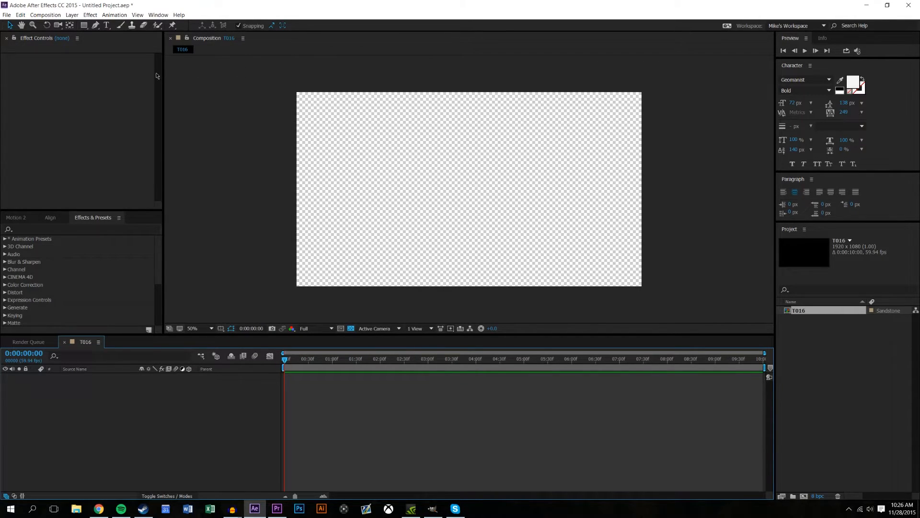
{"action": "mouse_move", "coordinate": [463, 152]}
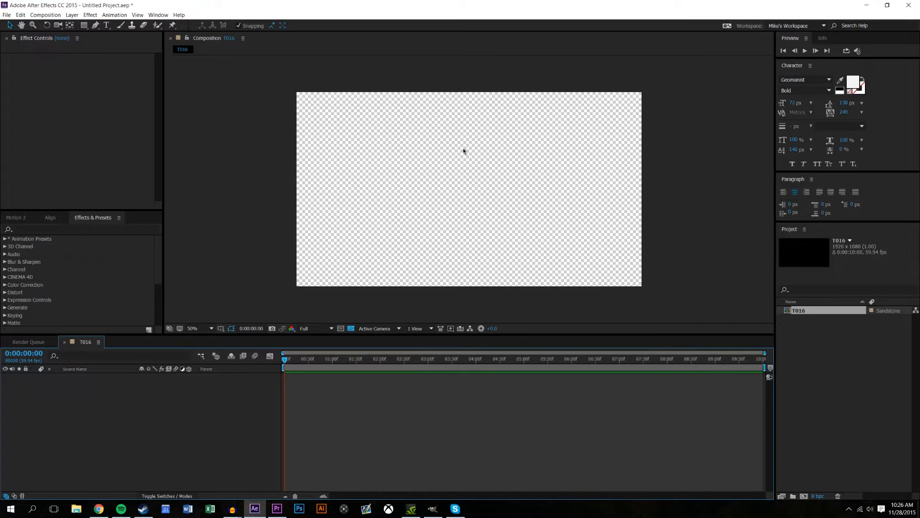
{"action": "mouse_move", "coordinate": [336, 167]}
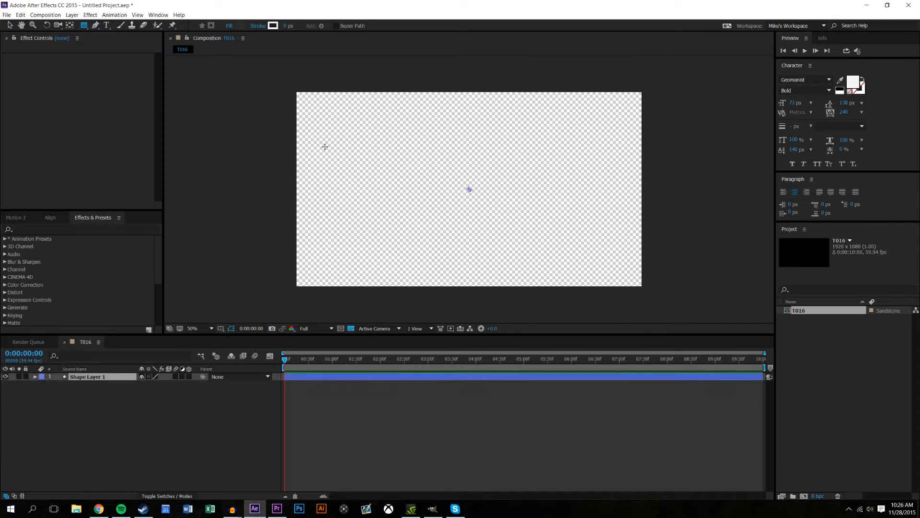
Draw a long thin dark rectangle bar and fit the composition view
{"action": "left_click_drag", "start_coordinate": [325, 148], "coordinate": [617, 156]}
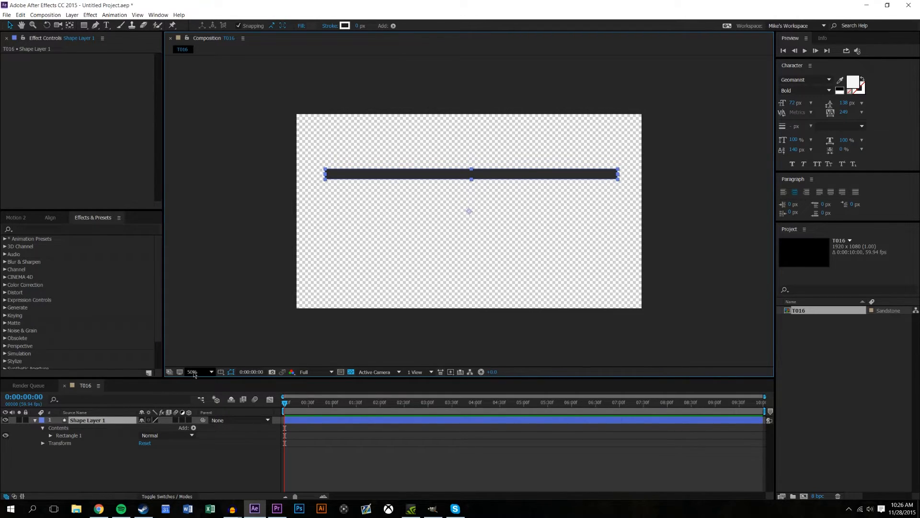
{"action": "left_click", "coordinate": [195, 372]}
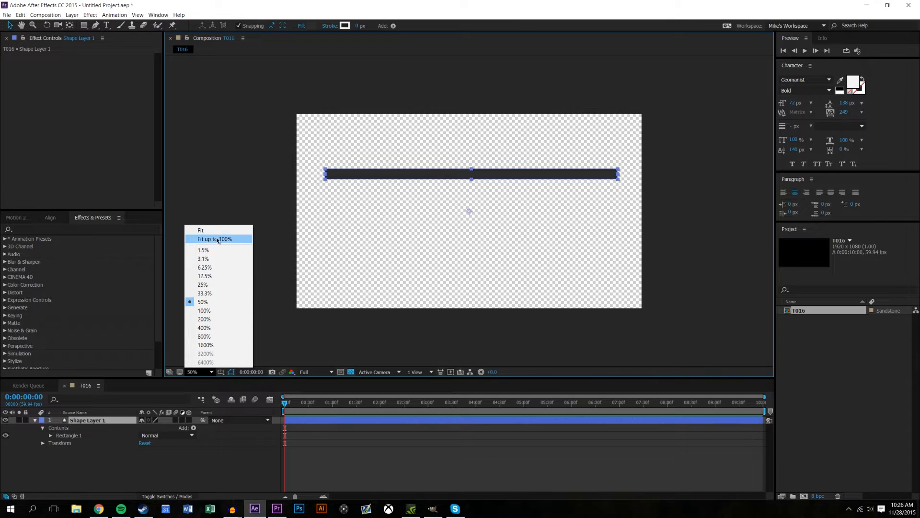
{"action": "left_click", "coordinate": [215, 238]}
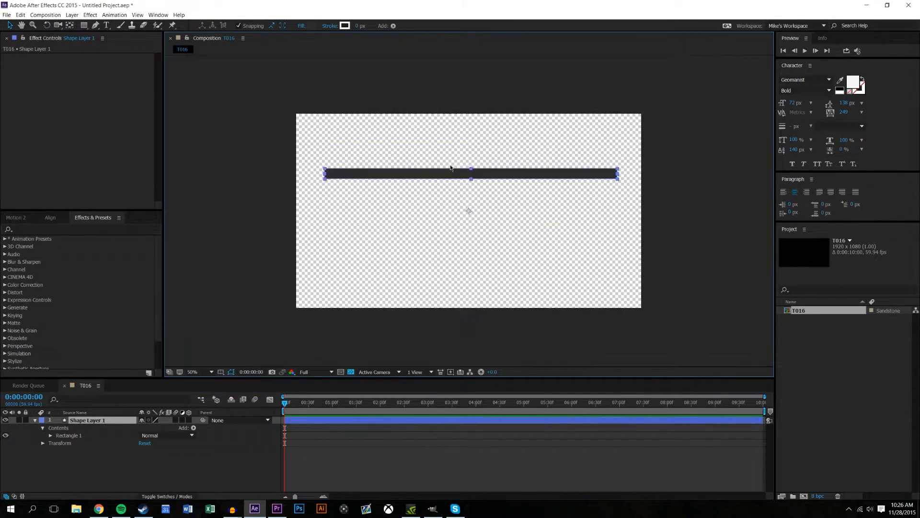
{"action": "mouse_move", "coordinate": [425, 199]}
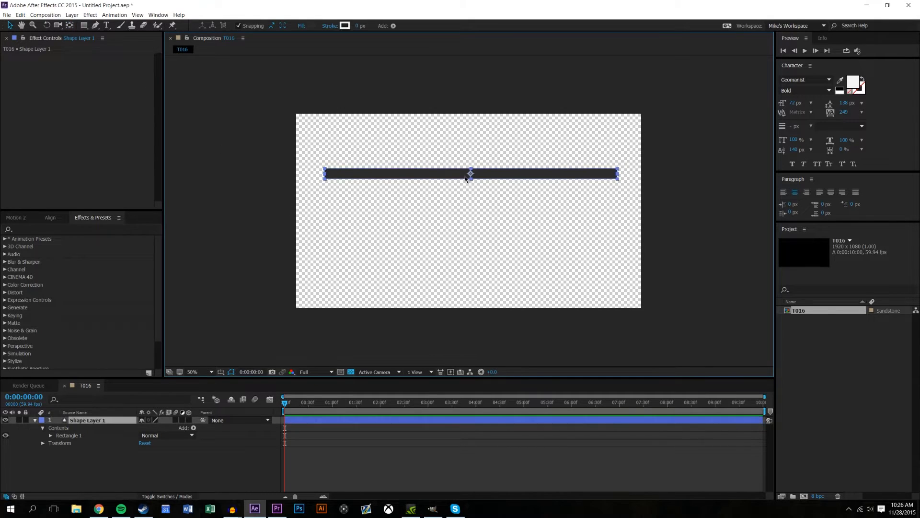
Centre the bar in the composition using the Align panel
{"action": "left_click", "coordinate": [50, 216]}
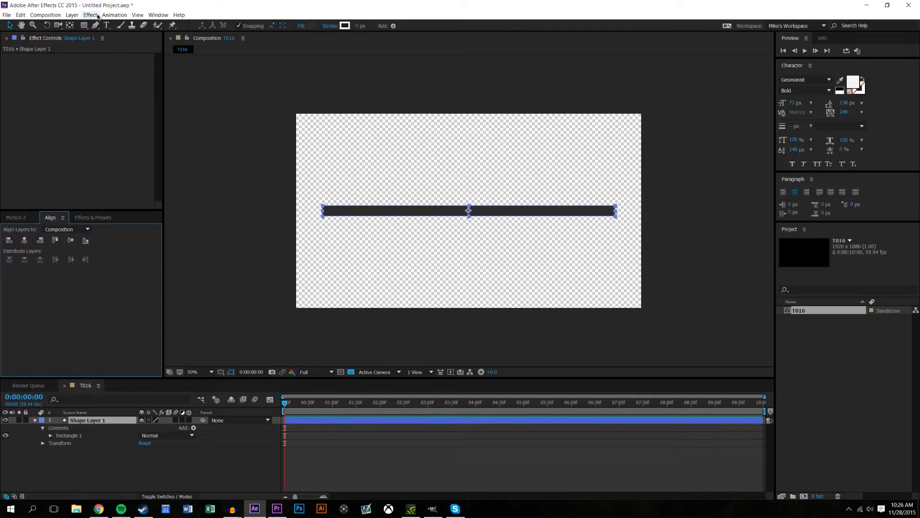
{"action": "left_click", "coordinate": [157, 16]}
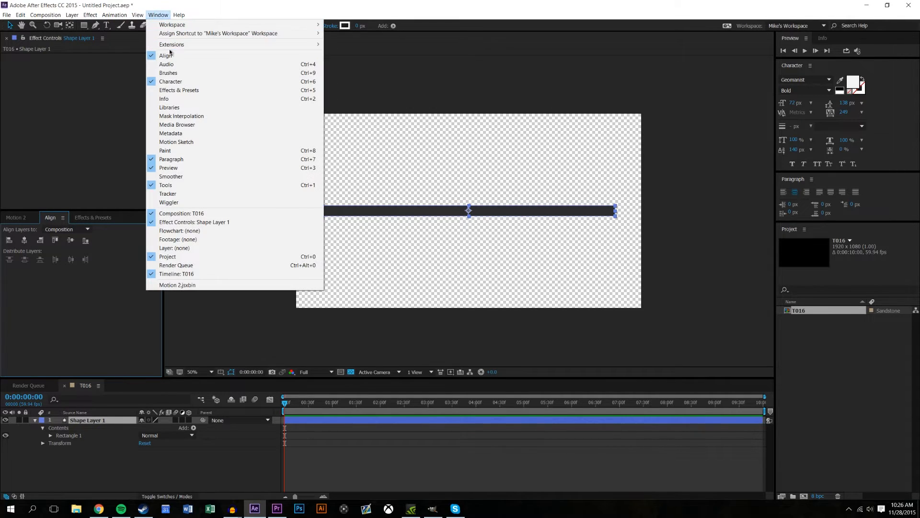
{"action": "left_click", "coordinate": [477, 212]}
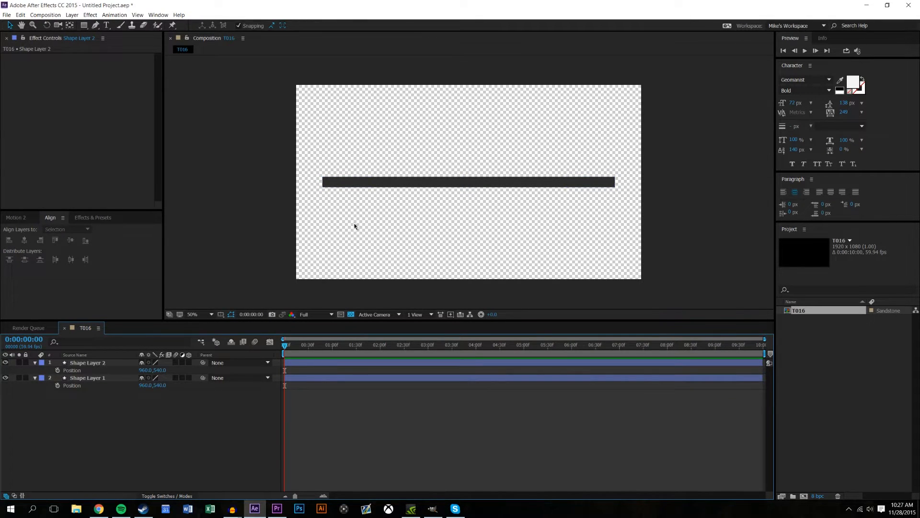
{"action": "mouse_move", "coordinate": [465, 195]}
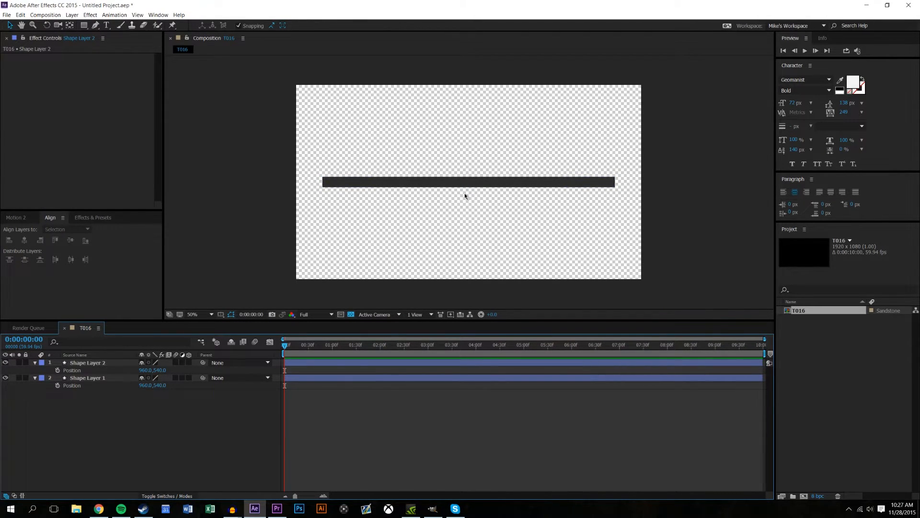
{"action": "mouse_move", "coordinate": [651, 187]}
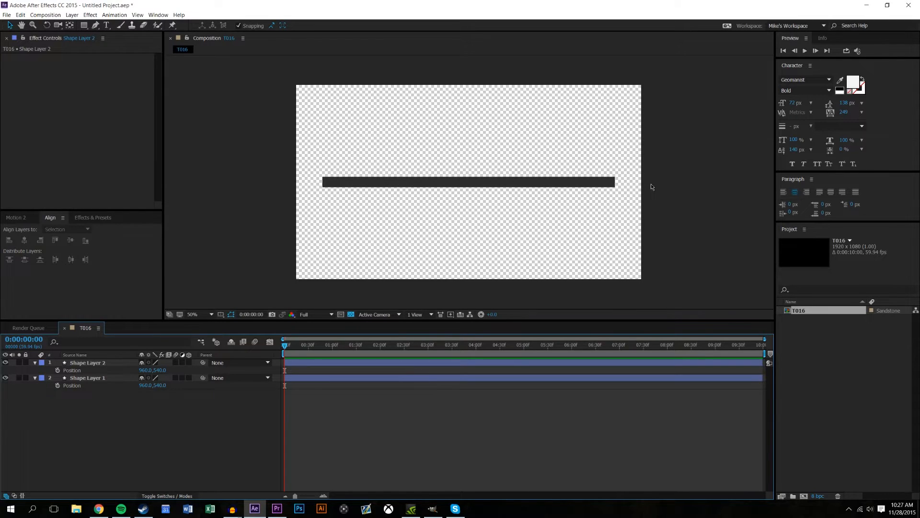
{"action": "mouse_move", "coordinate": [282, 197]}
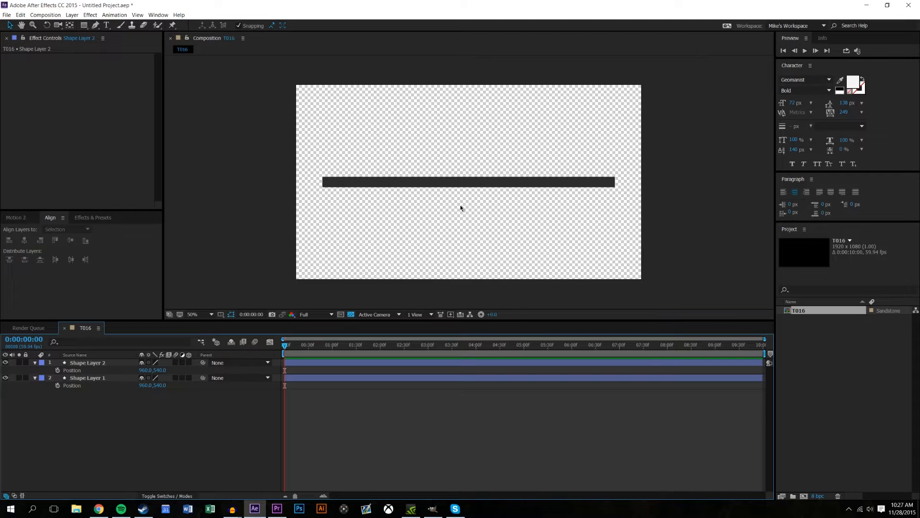
{"action": "mouse_move", "coordinate": [604, 206]}
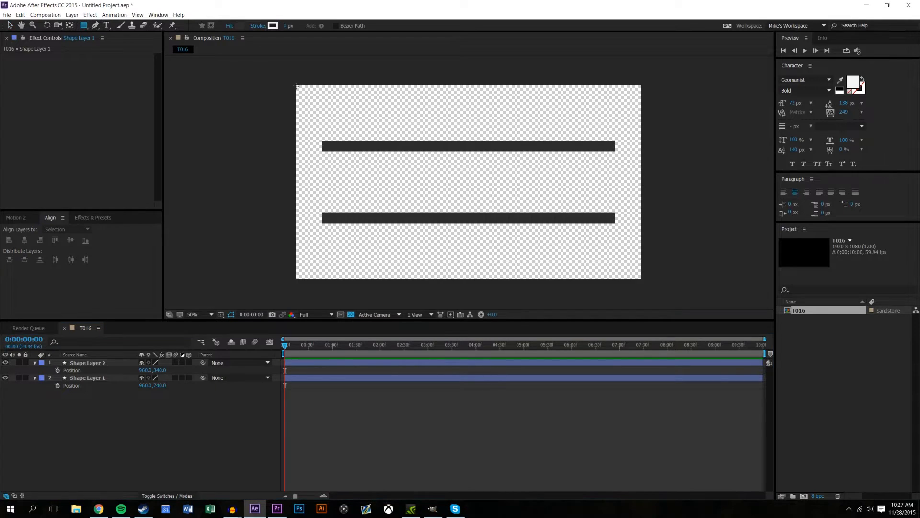
Discard a hand-drawn rung and instead rotate a duplicated bar into a vertical rung
{"action": "left_click_drag", "start_coordinate": [367, 161], "coordinate": [368, 208]}
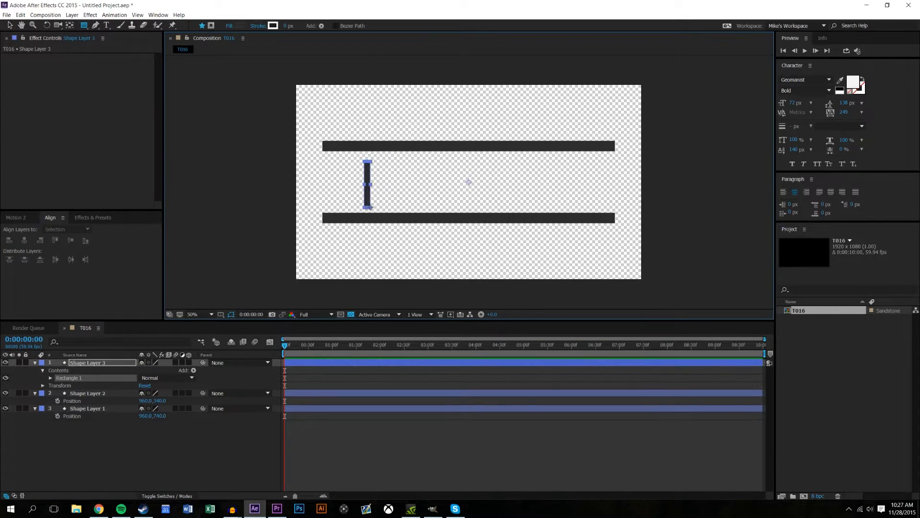
{"action": "key", "text": "Delete"}
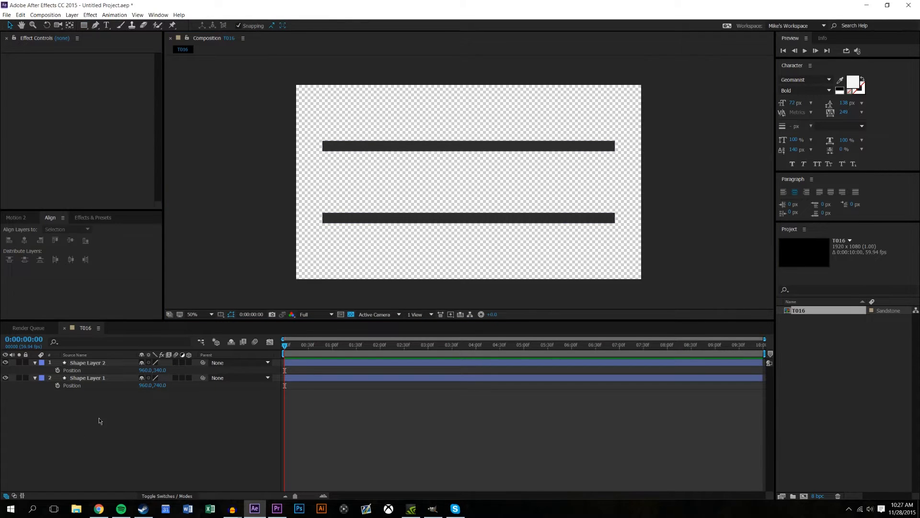
{"action": "left_click", "coordinate": [88, 362]}
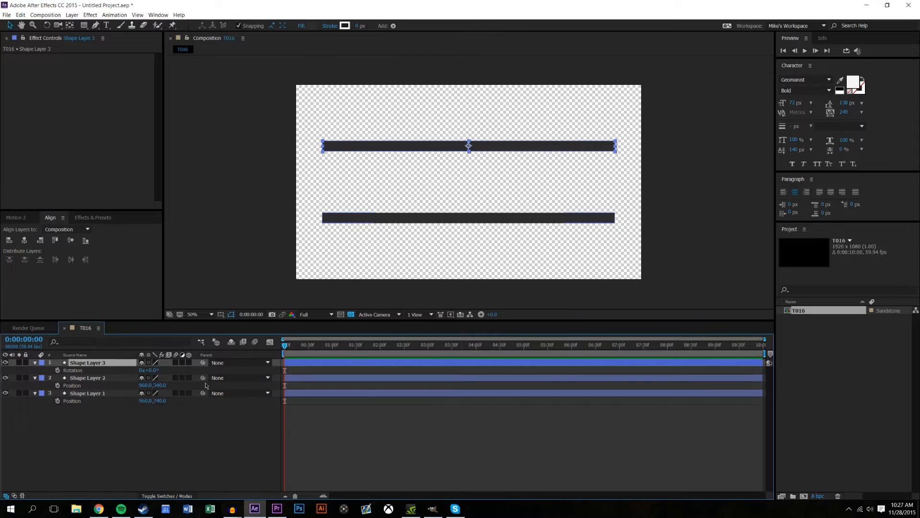
{"action": "double_click", "coordinate": [152, 370]}
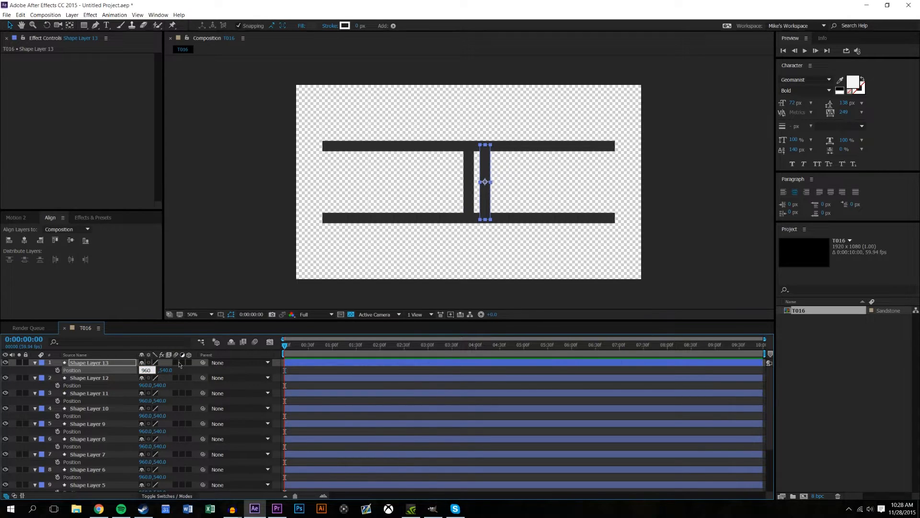
Set X positions for Shape Layers 13 and 12 (960, +300) to start spacing the rungs
{"action": "double_click", "coordinate": [145, 370]}
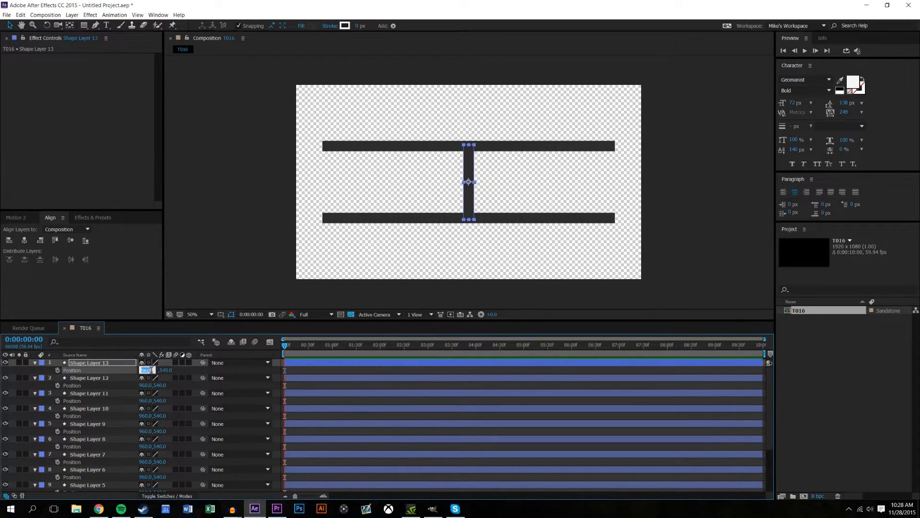
{"action": "type", "text": "0+10"}
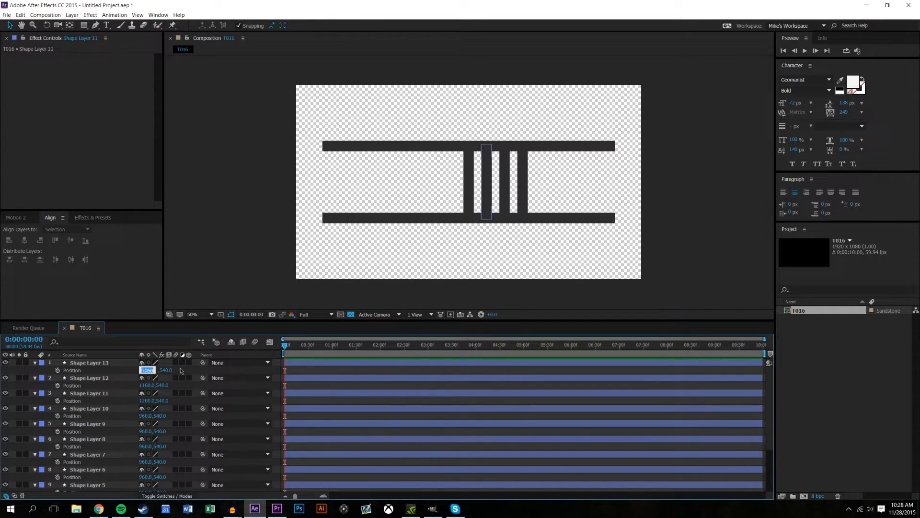
{"action": "type", "text": "960"}
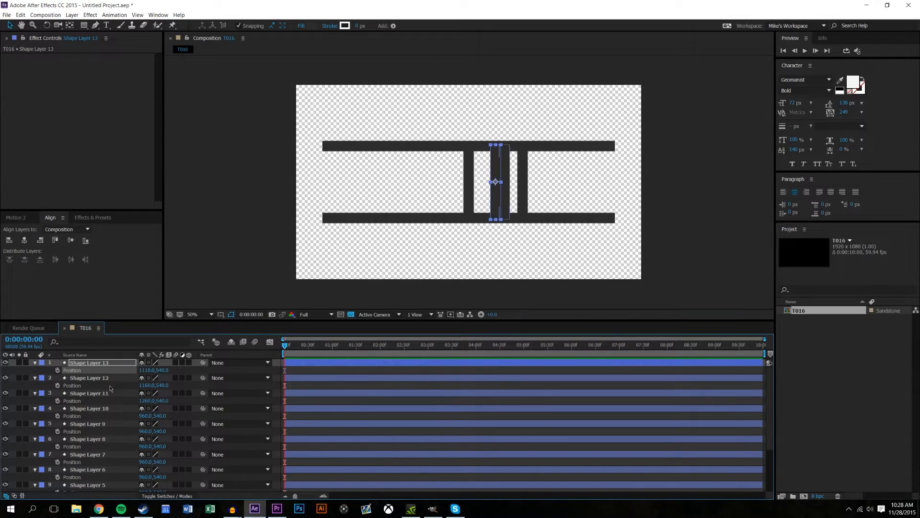
{"action": "double_click", "coordinate": [148, 385]}
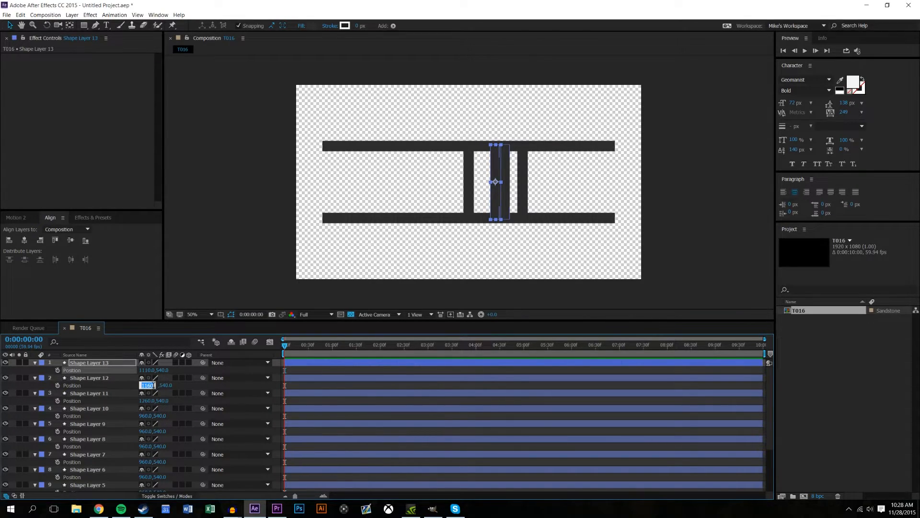
{"action": "type", "text": "+300"}
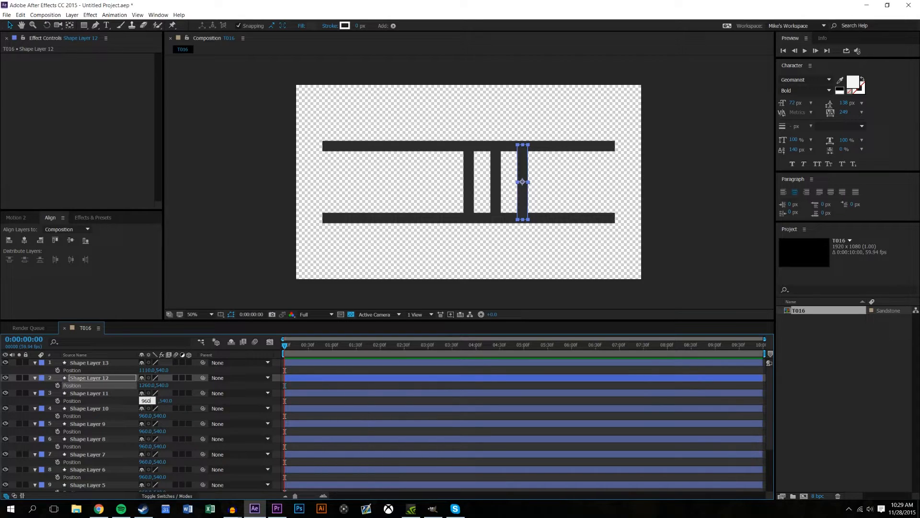
Set X positions for Shape Layers 11 and 9 so the rungs are evenly spaced
{"action": "left_click", "coordinate": [89, 393]}
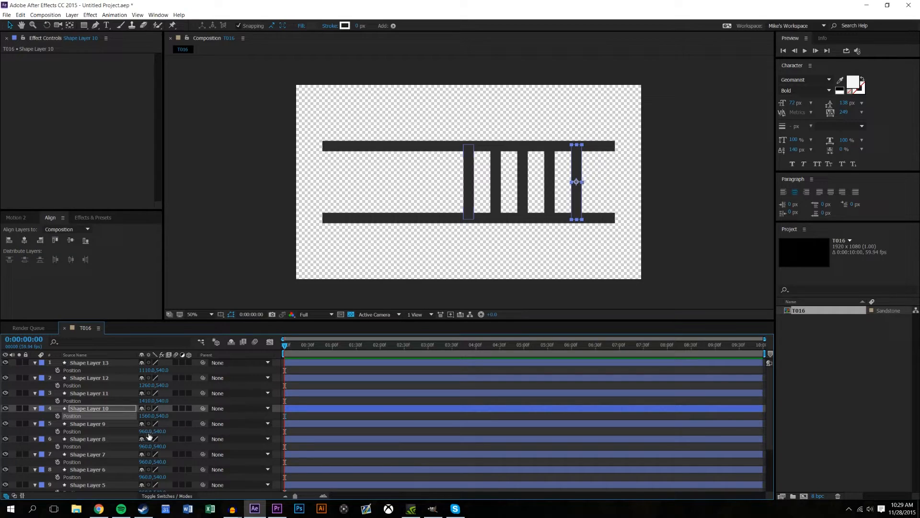
{"action": "double_click", "coordinate": [146, 431]}
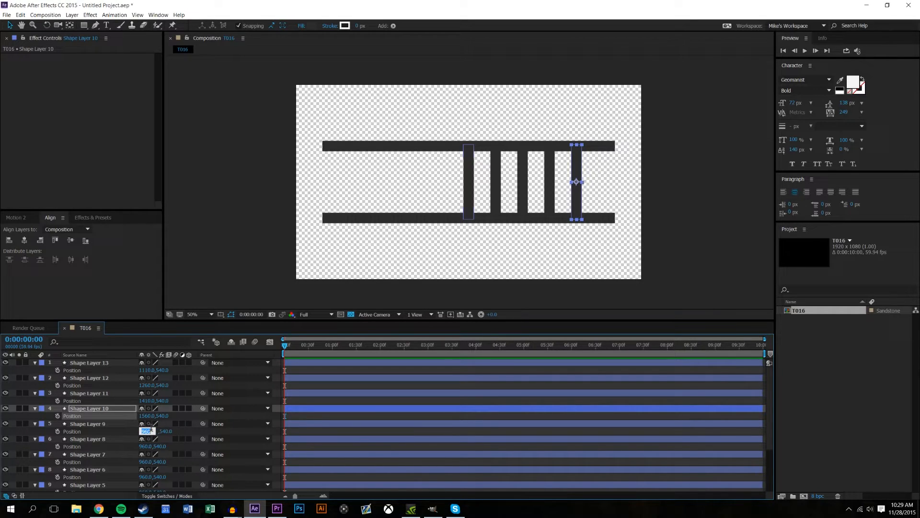
{"action": "mouse_move", "coordinate": [154, 435]}
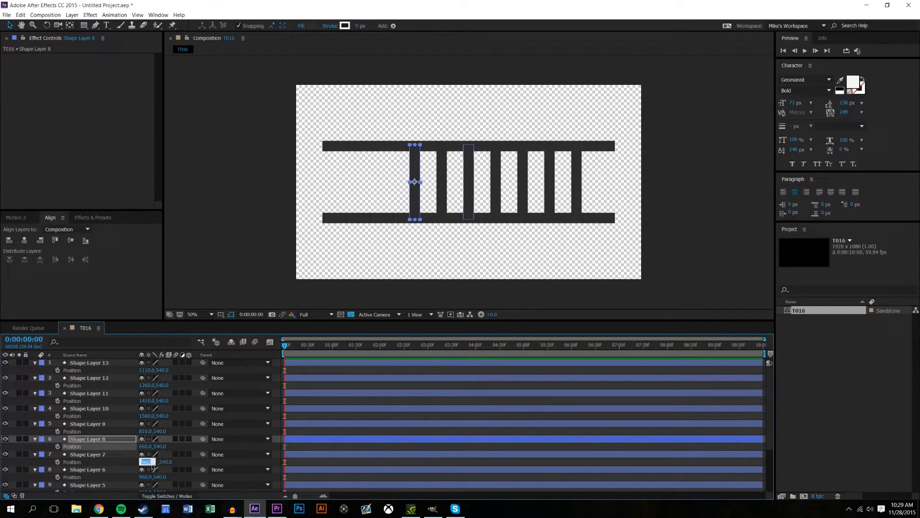
{"action": "type", "text": "960"}
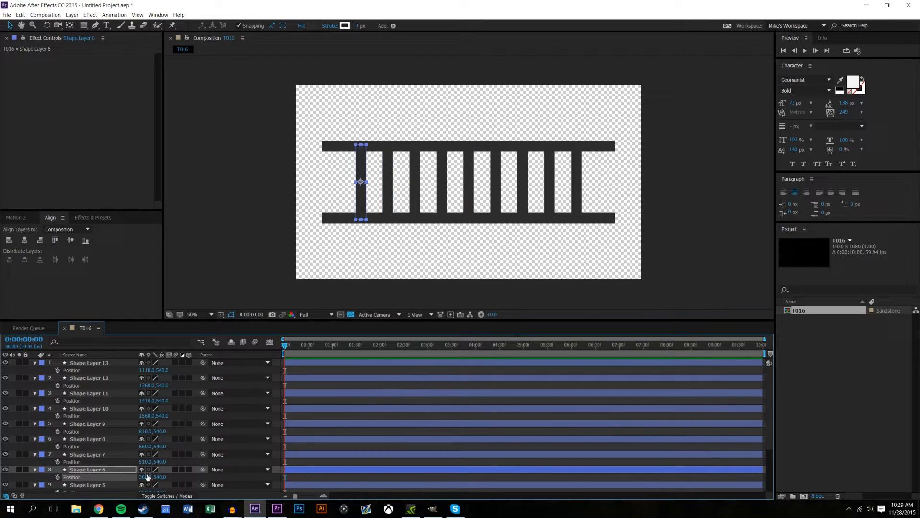
{"action": "scroll", "scroll_direction": "down", "scroll_amount": 3}
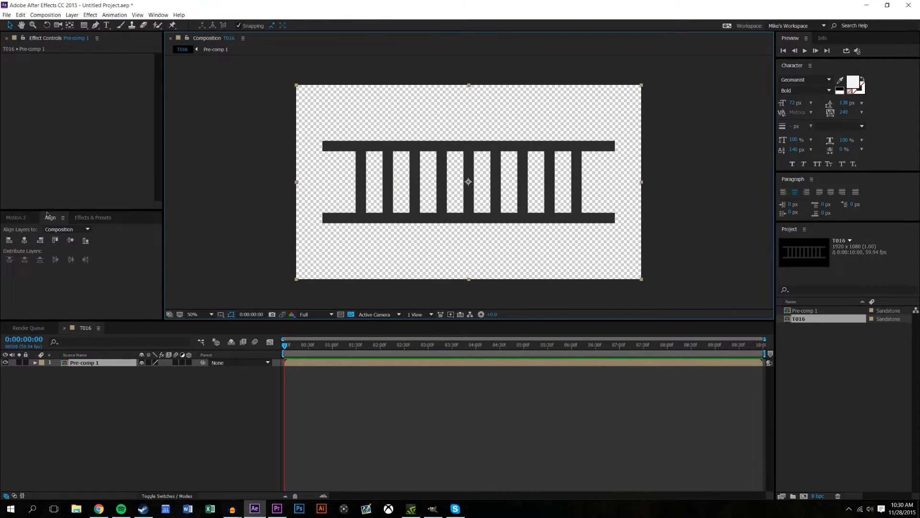
Search 'cc ball' in Effects & Presets to apply CC Ball Action to Pre-comp 1
{"action": "left_click", "coordinate": [92, 216]}
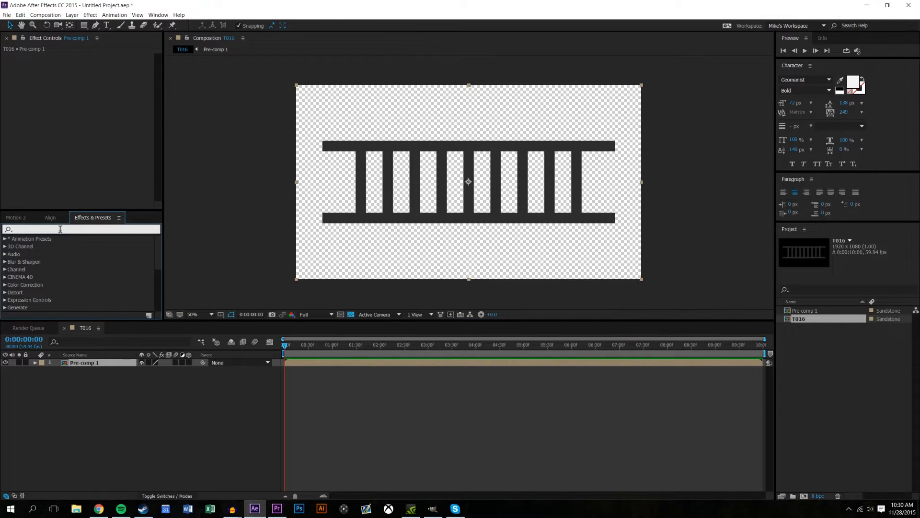
{"action": "type", "text": "cc ball"}
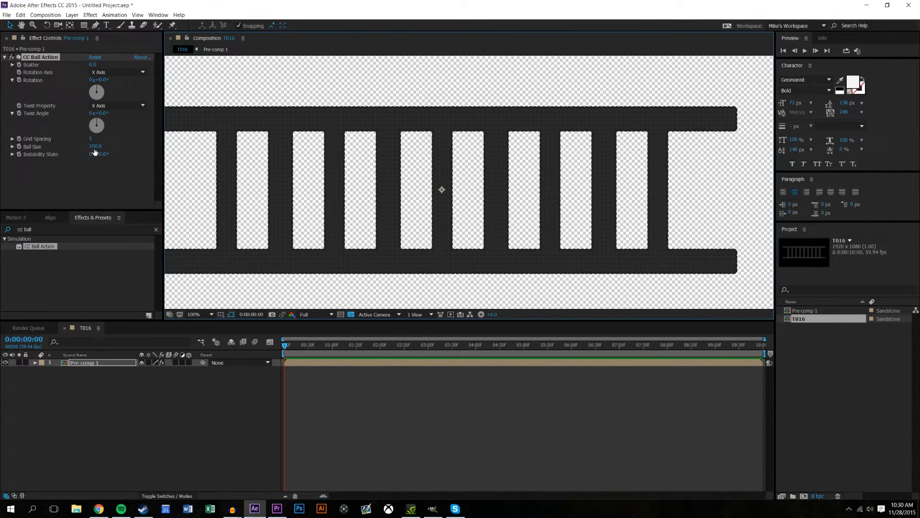
Set CC Ball Action Grid Spacing to 0 and turn the helix rotation to a new angle
{"action": "left_click", "coordinate": [96, 146]}
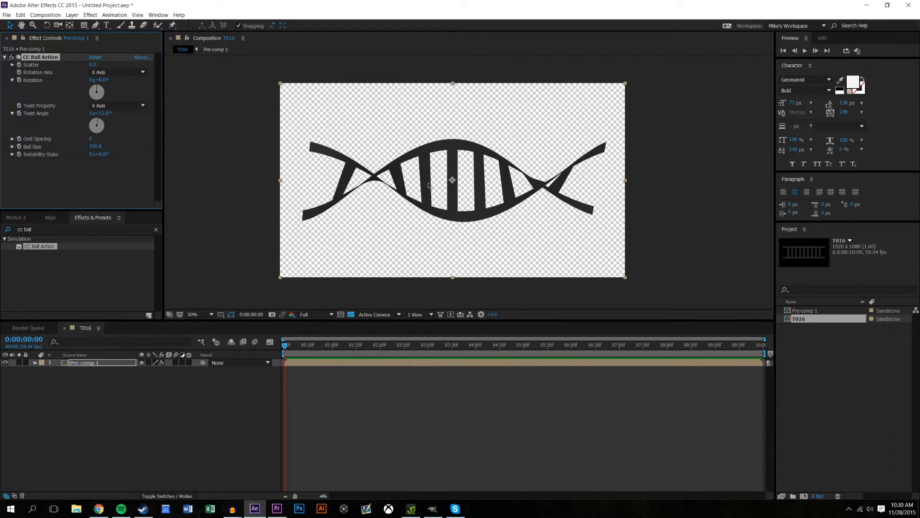
{"action": "mouse_move", "coordinate": [476, 133]}
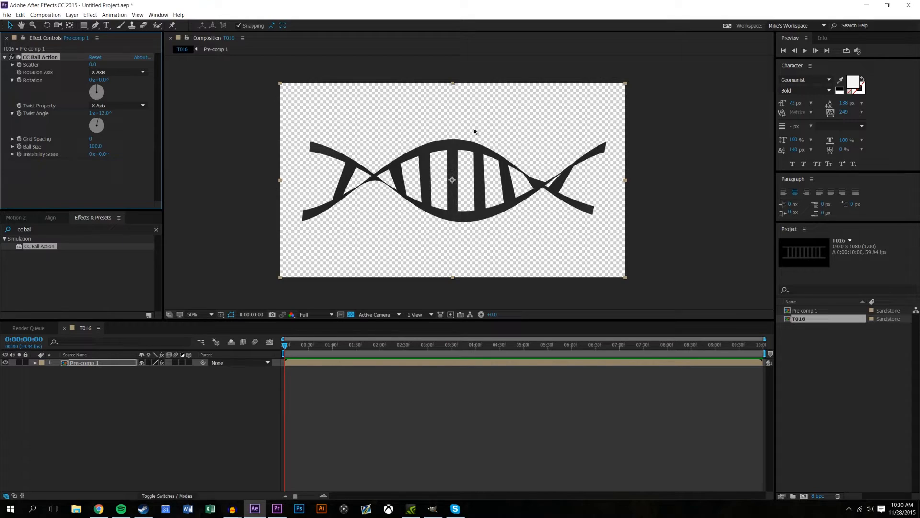
{"action": "left_click_drag", "start_coordinate": [99, 79], "coordinate": [124, 79]}
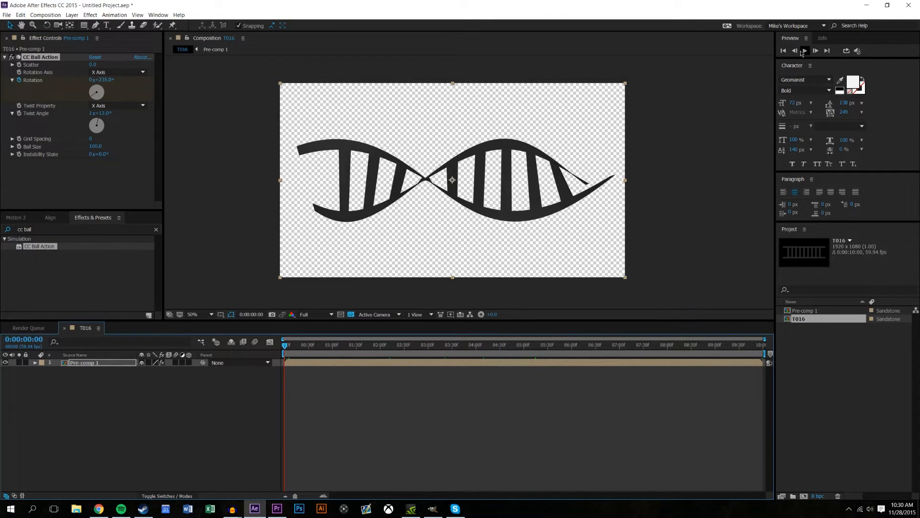
Preview the spinning helix, then return to the full composition view
{"action": "left_click", "coordinate": [805, 50]}
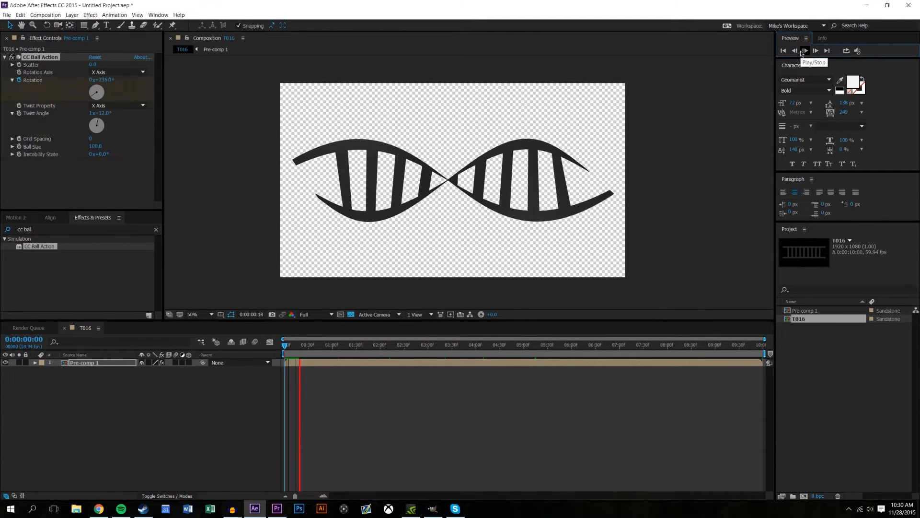
{"action": "left_click", "coordinate": [807, 50]}
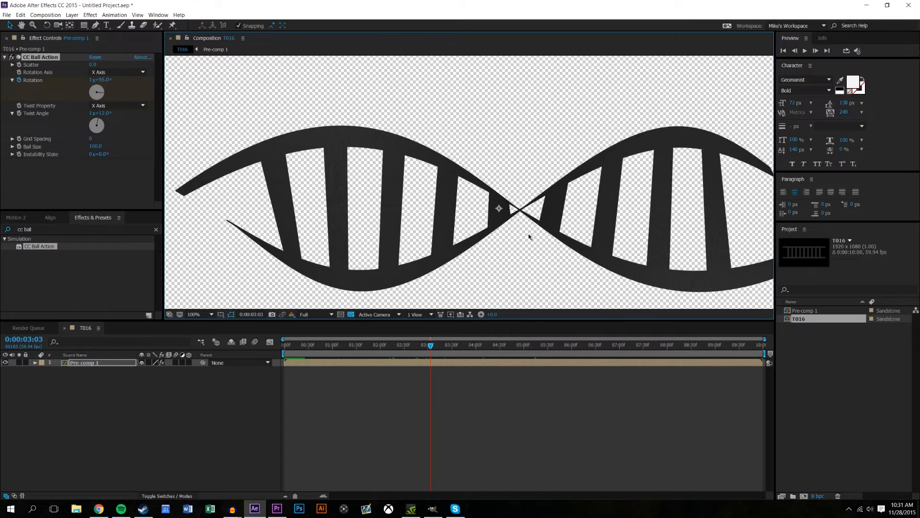
{"action": "left_click", "coordinate": [194, 313]}
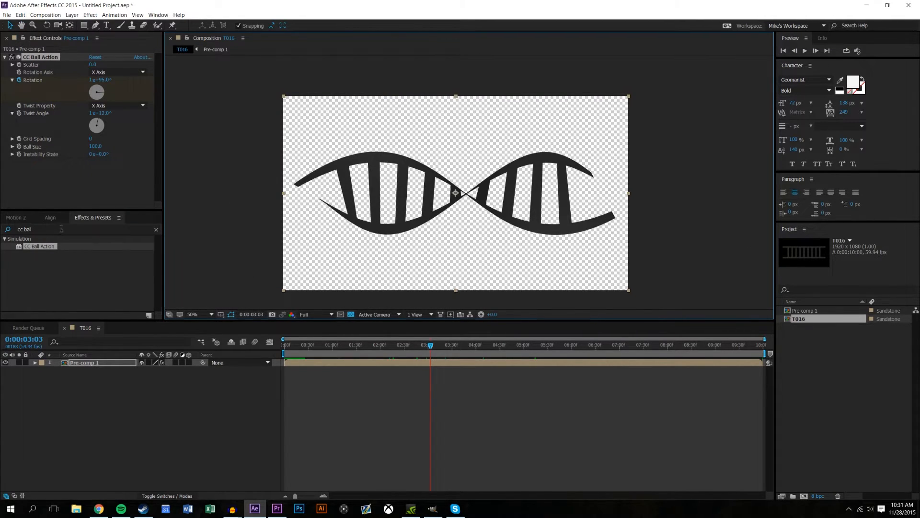
Search 'rou' in Effects & Presets to find Roughen Edges
{"action": "type", "text": "r"}
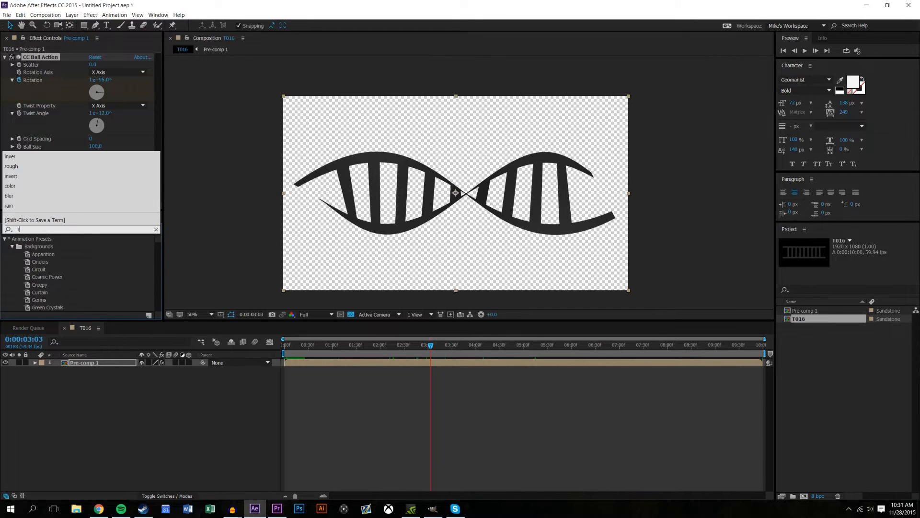
{"action": "type", "text": "ou"}
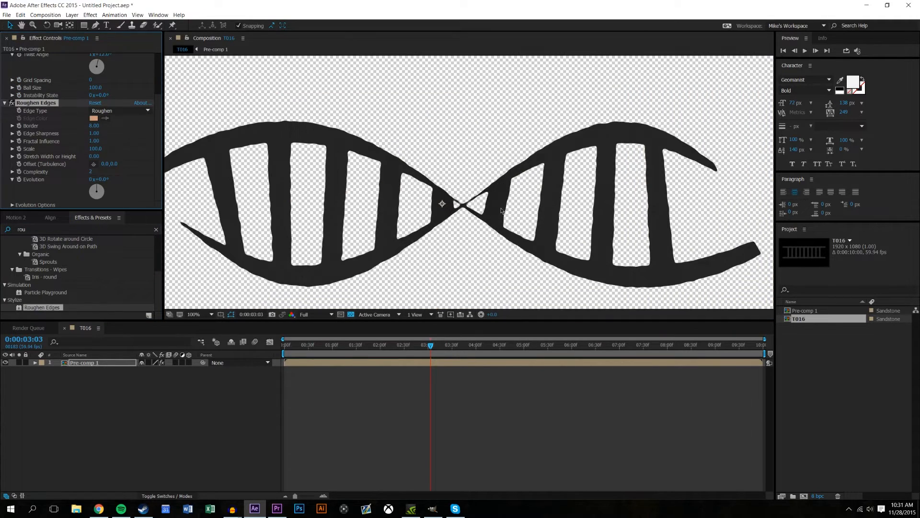
{"action": "mouse_move", "coordinate": [301, 147]}
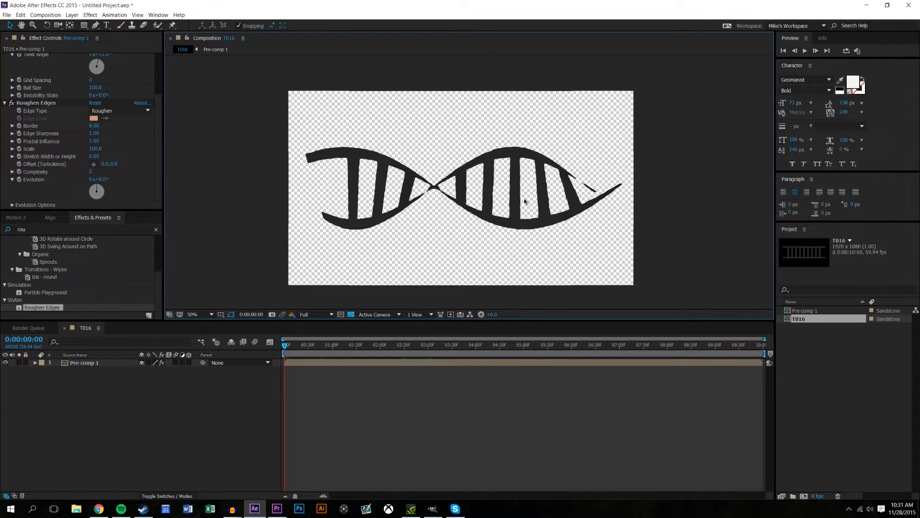
{"action": "mouse_move", "coordinate": [512, 216]}
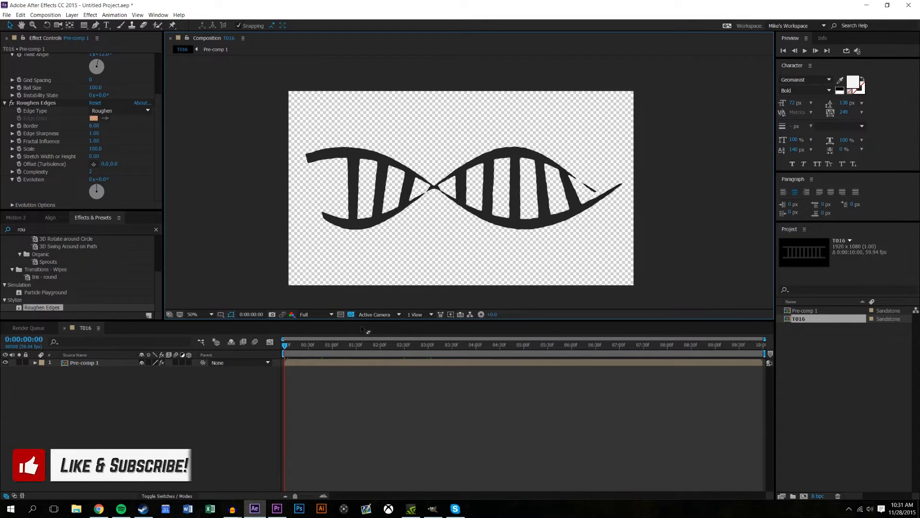
{"action": "left_click", "coordinate": [805, 50]}
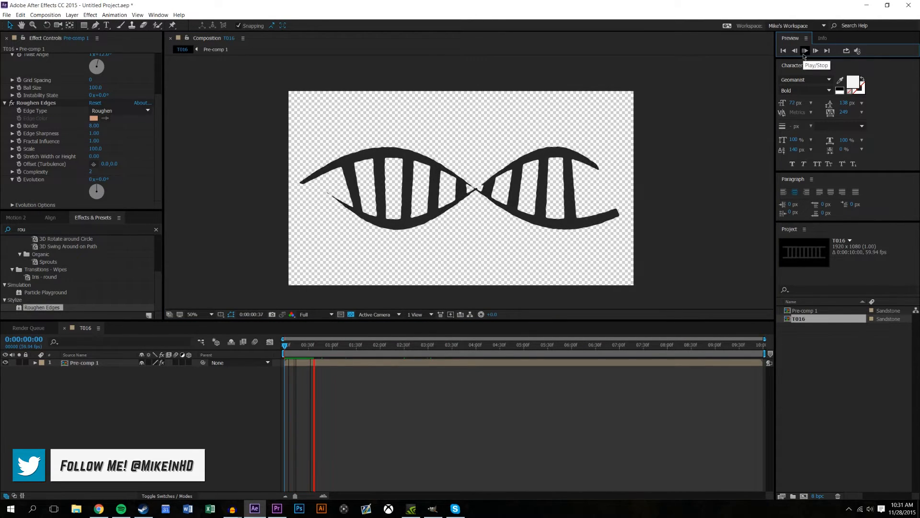
{"action": "left_click", "coordinate": [805, 50]}
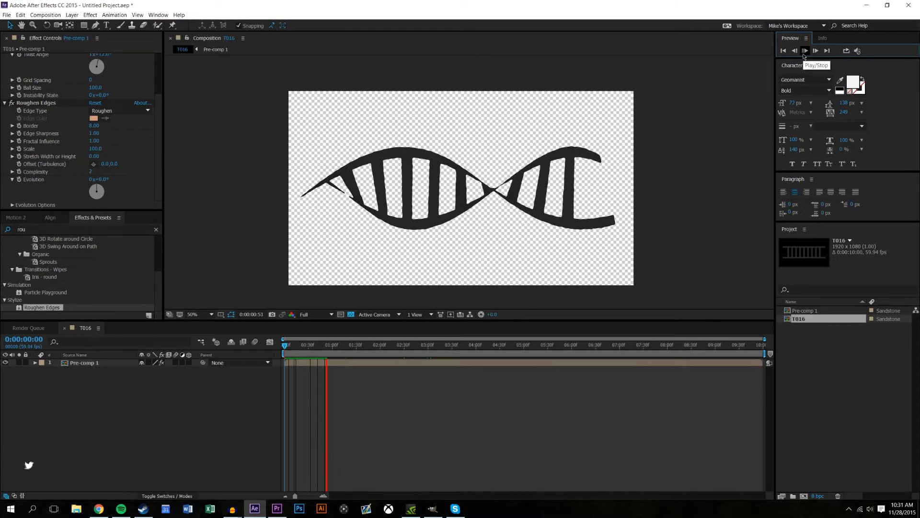
{"action": "left_click", "coordinate": [805, 49]}
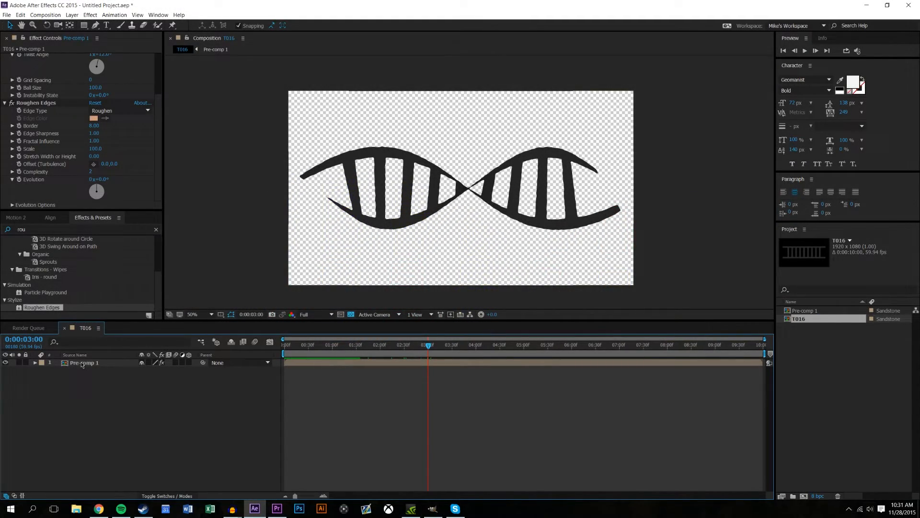
Enter Pre-comp 1, inspect the rungs and pick the Rectangle tool for a new block
{"action": "double_click", "coordinate": [84, 362]}
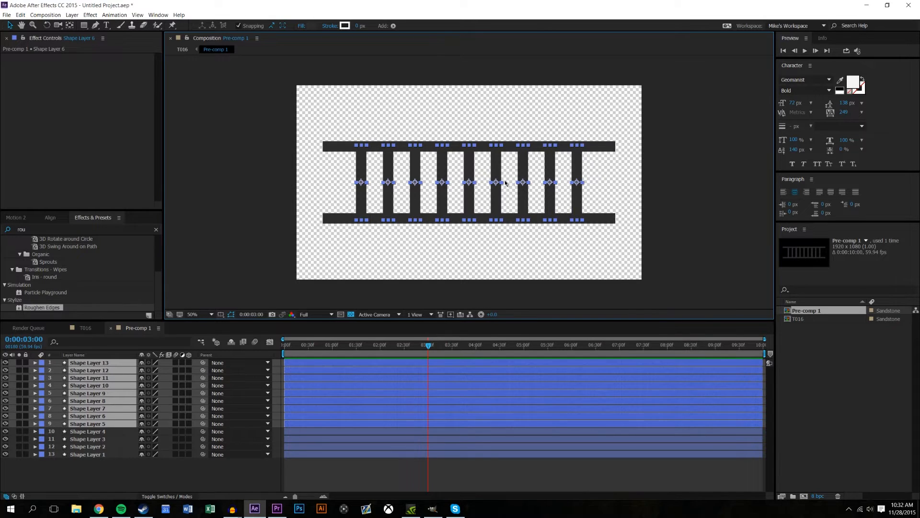
{"action": "left_click", "coordinate": [192, 313]}
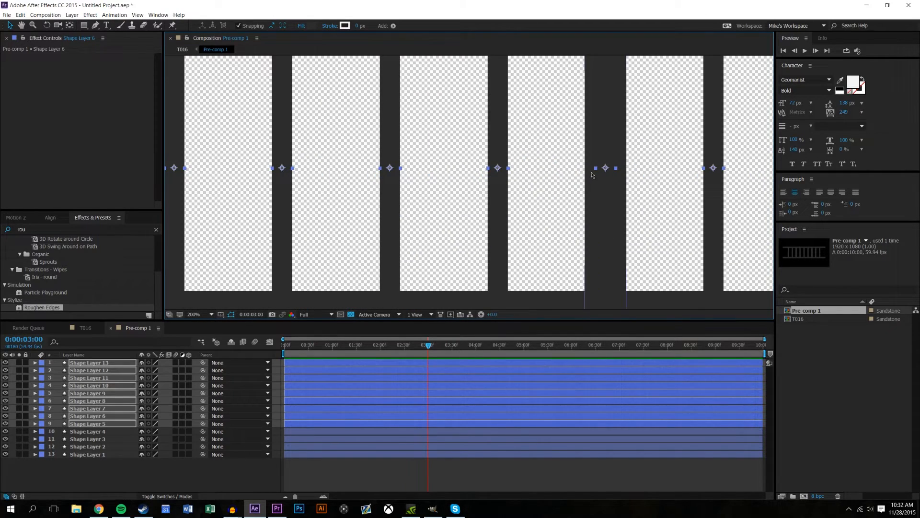
{"action": "left_click", "coordinate": [88, 431]}
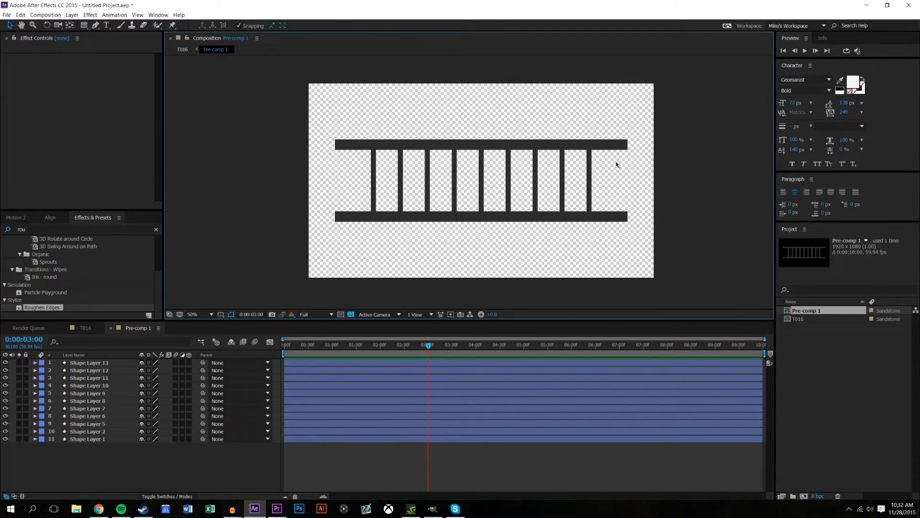
{"action": "left_click", "coordinate": [193, 313]}
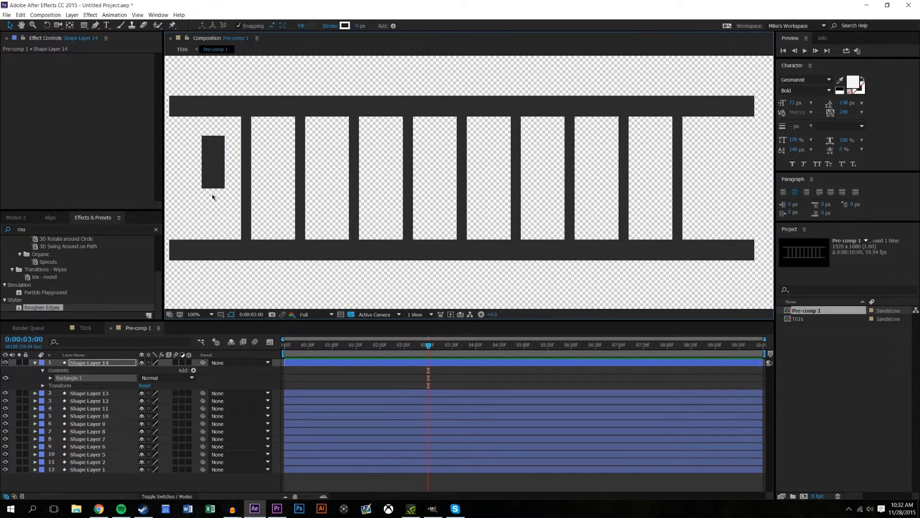
Place the block on the first rung and duplicate it as Shape Layer 15 below
{"action": "left_click", "coordinate": [15, 216]}
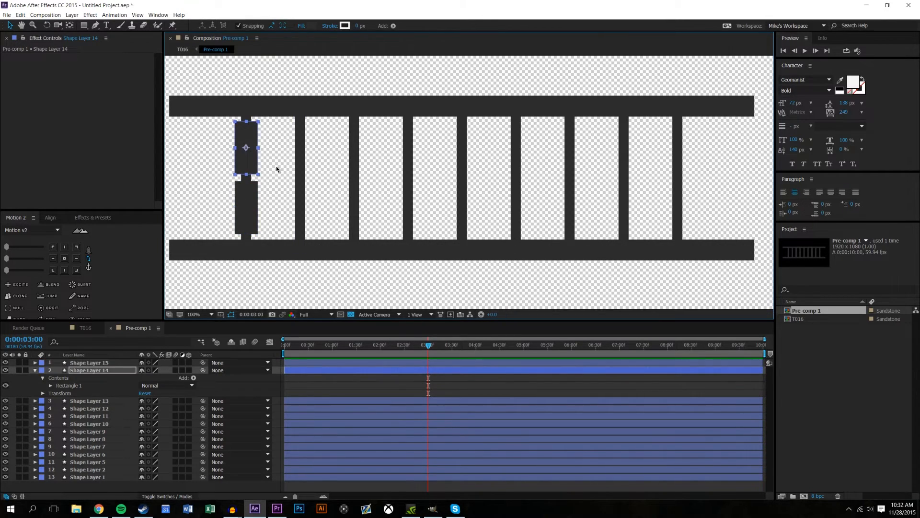
{"action": "left_click", "coordinate": [88, 362]}
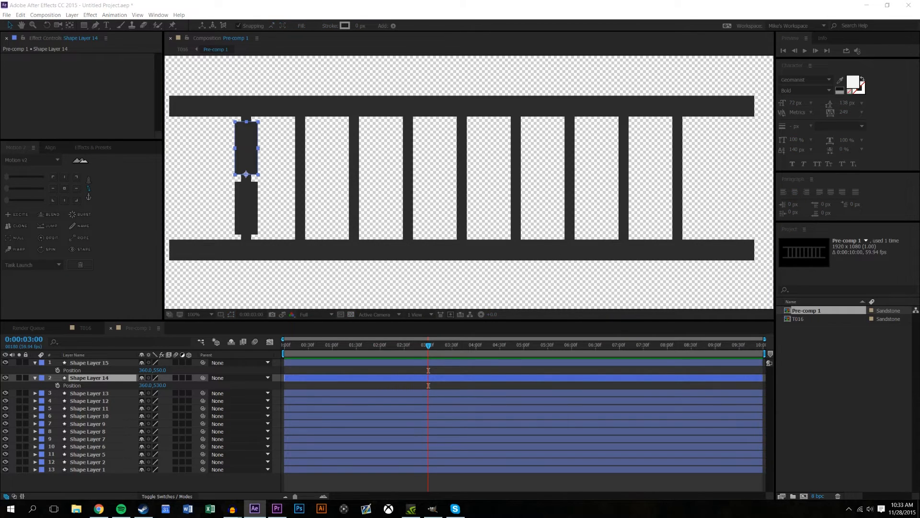
Colour the top block red and the bottom block yellow via the Fill swatch
{"action": "left_click", "coordinate": [310, 25]}
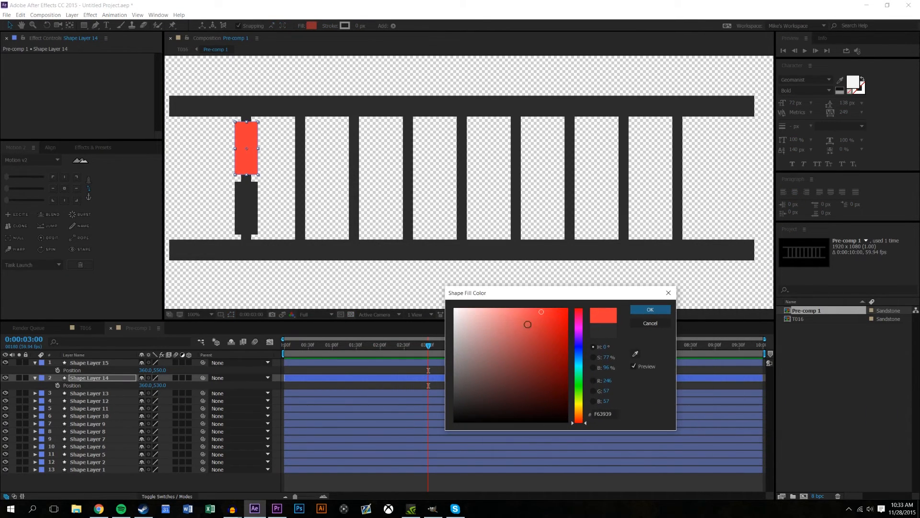
{"action": "left_click", "coordinate": [650, 308]}
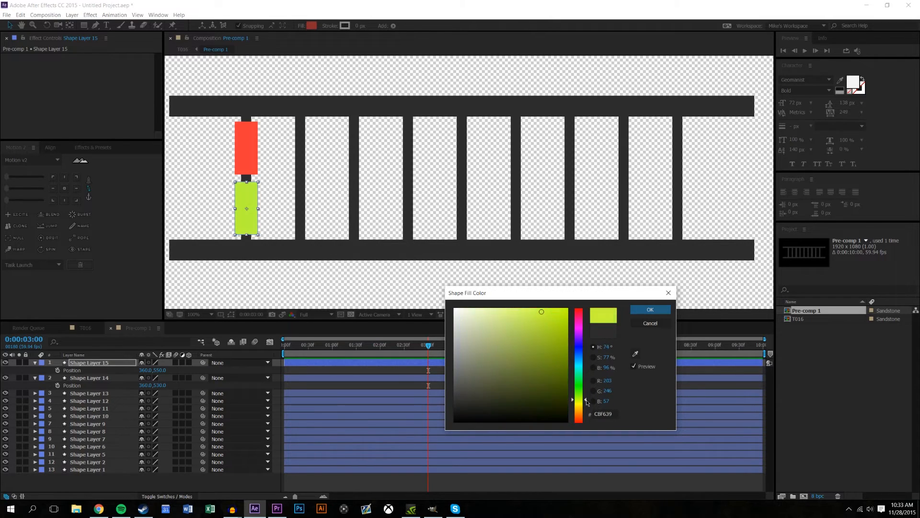
{"action": "left_click", "coordinate": [650, 309]}
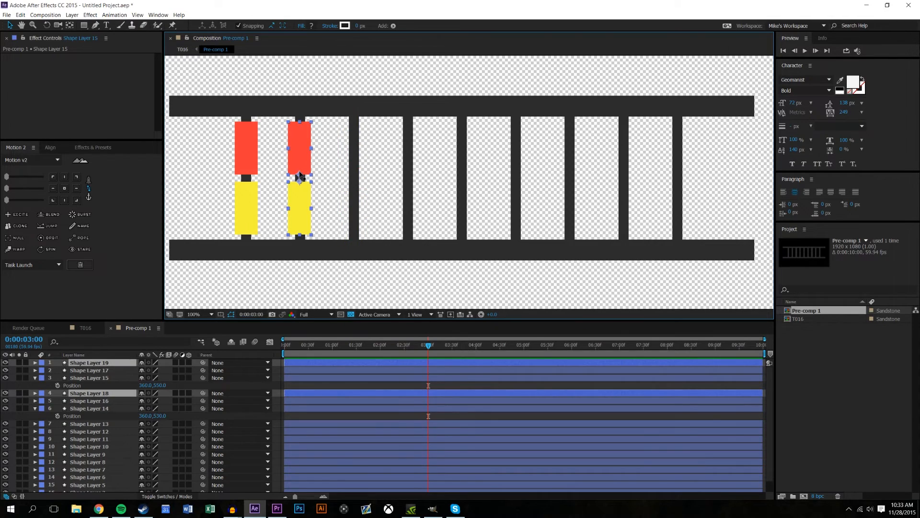
Place duplicated red/yellow block pairs onto the remaining empty struts so all nine rungs are filled
{"action": "left_click_drag", "start_coordinate": [299, 176], "coordinate": [352, 177]}
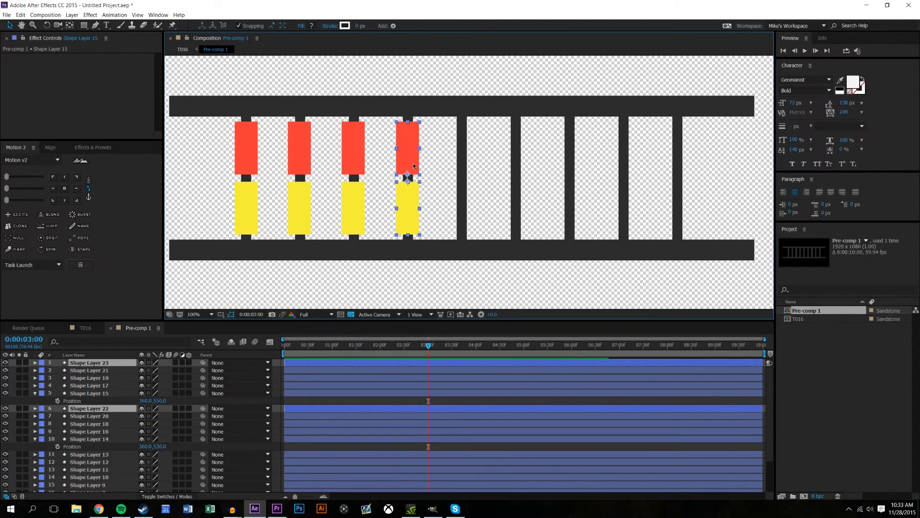
{"action": "left_click_drag", "start_coordinate": [406, 179], "coordinate": [461, 180]}
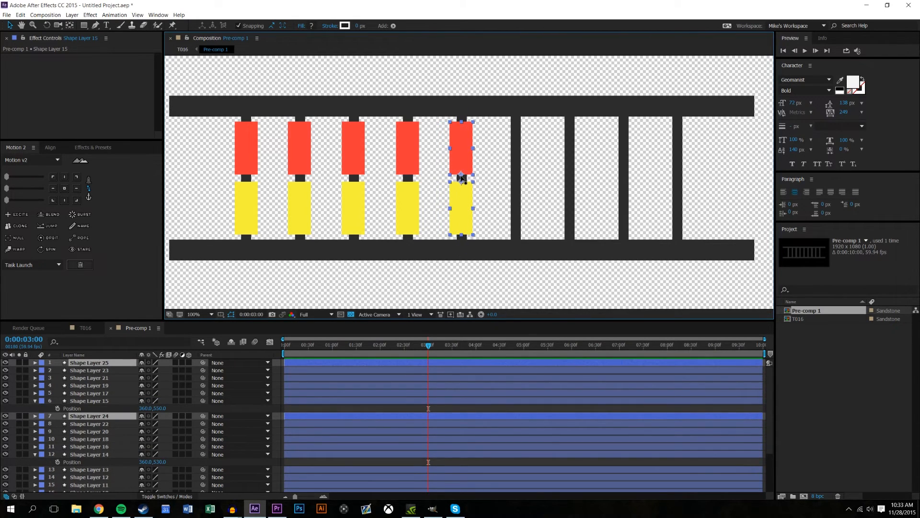
{"action": "left_click_drag", "start_coordinate": [461, 178], "coordinate": [516, 178]}
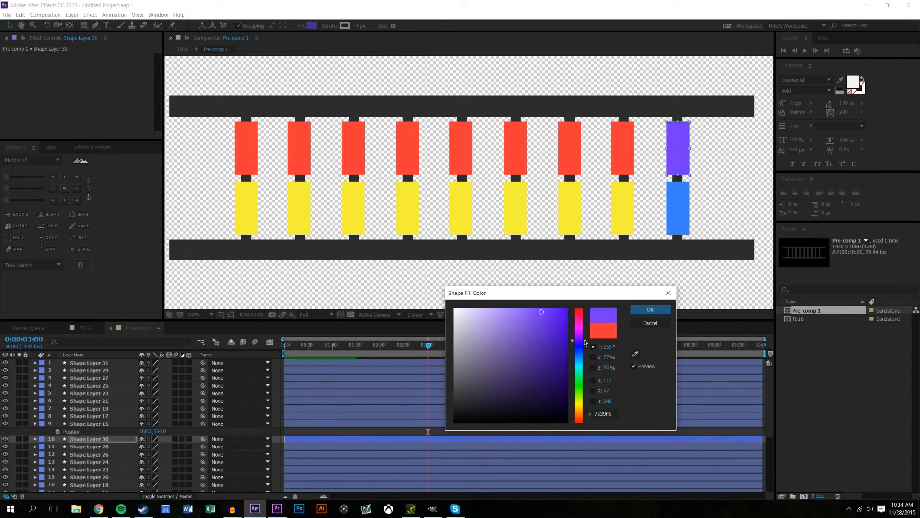
Recolour the rightmost rungs: purple for the ninth top, blue for the eighth top, purple for the seventh bottom
{"action": "left_click", "coordinate": [650, 308]}
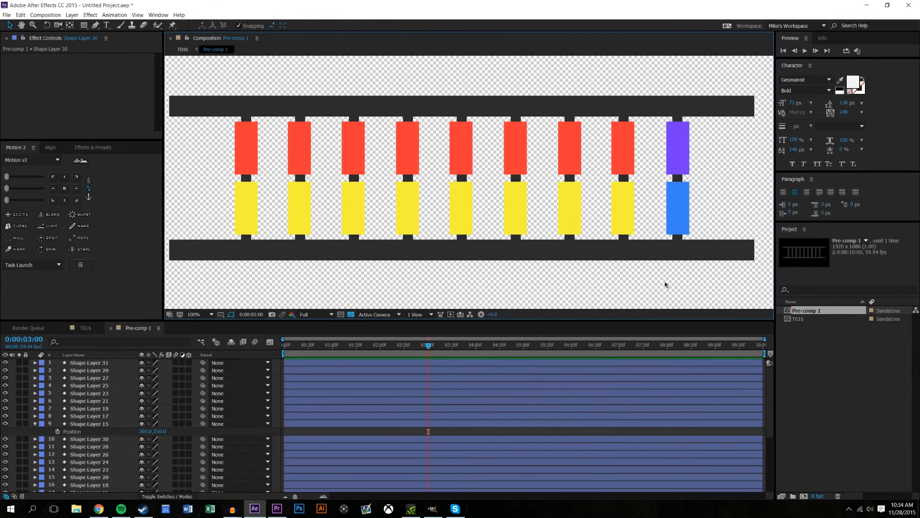
{"action": "left_click", "coordinate": [623, 208]}
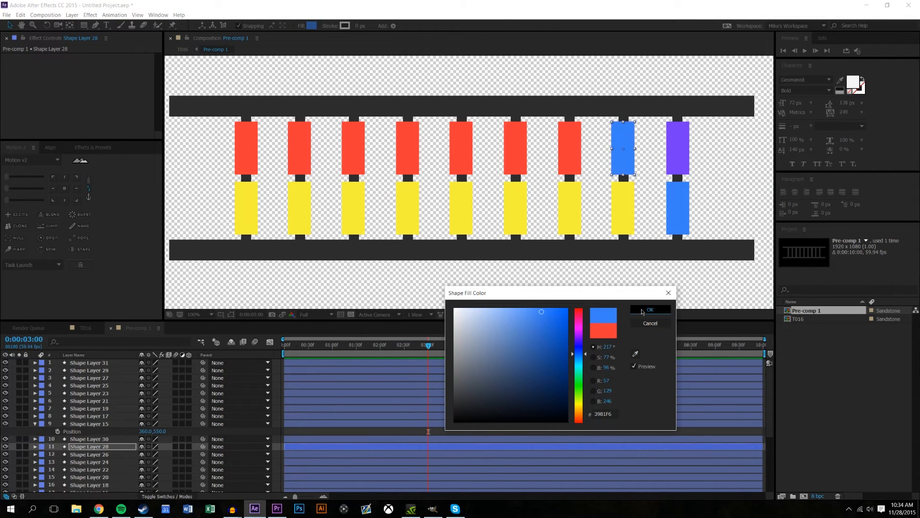
{"action": "left_click", "coordinate": [650, 308]}
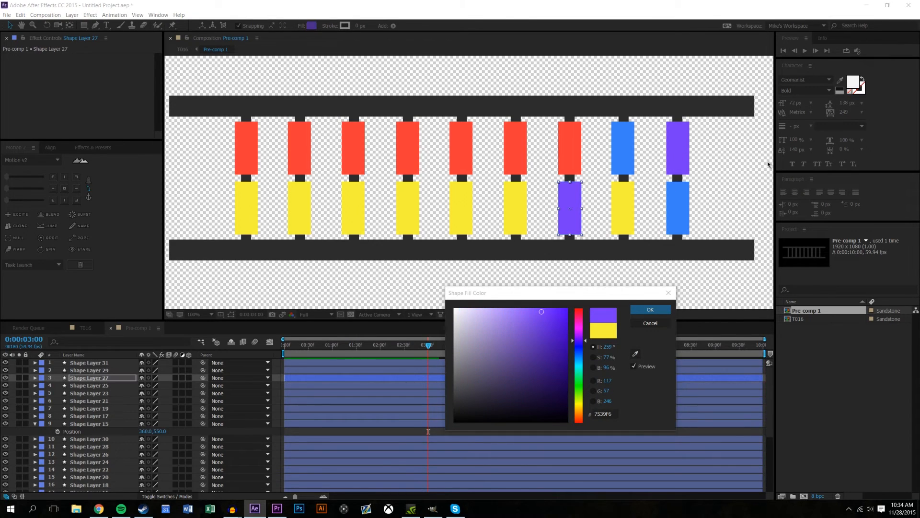
{"action": "left_click", "coordinate": [650, 309]}
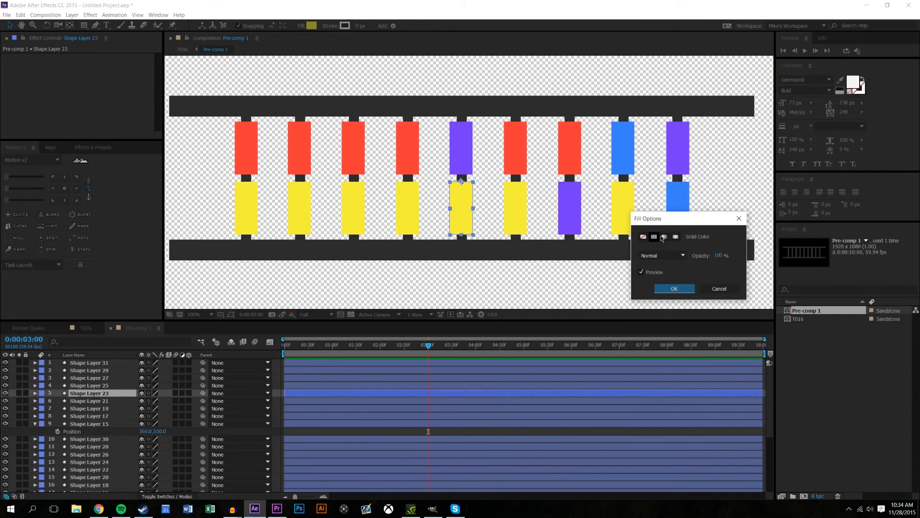
{"action": "left_click", "coordinate": [675, 288]}
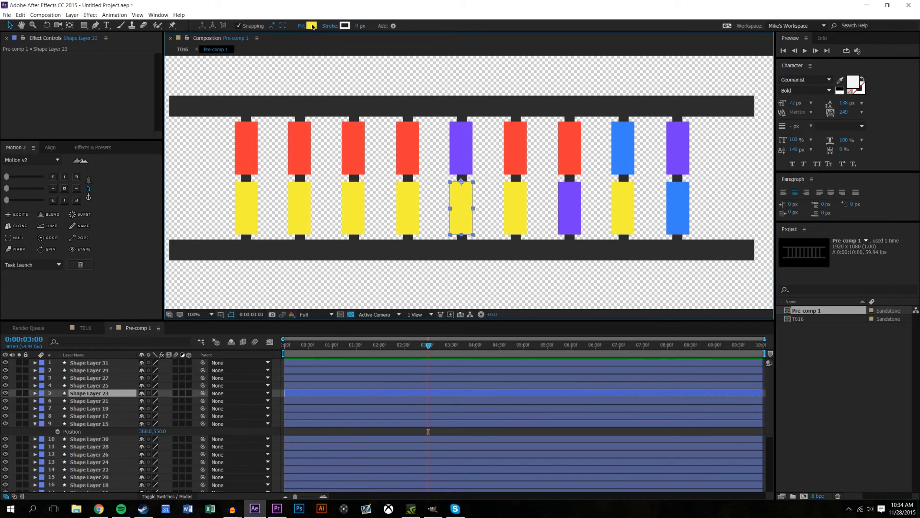
Sample blue for the fifth bottom block, recolour the fourth bottom block, and give the third top block yellow
{"action": "left_click", "coordinate": [311, 26]}
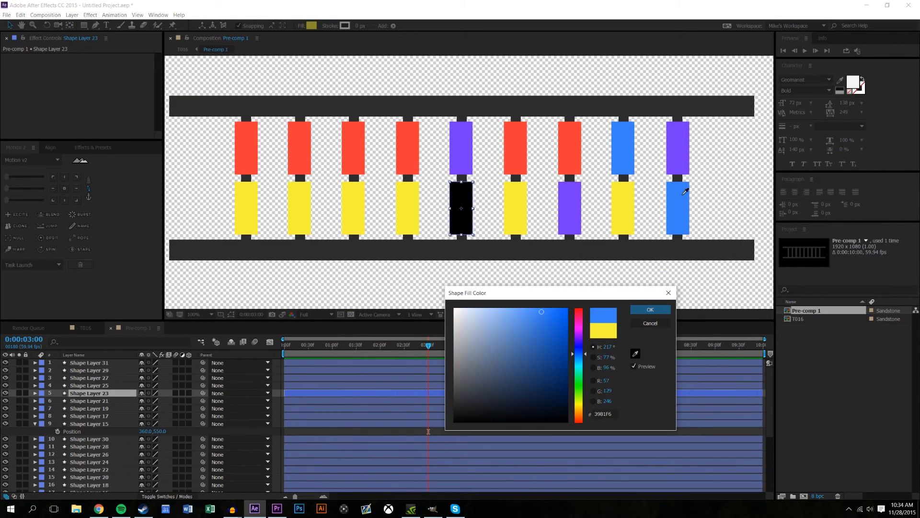
{"action": "left_click", "coordinate": [650, 308]}
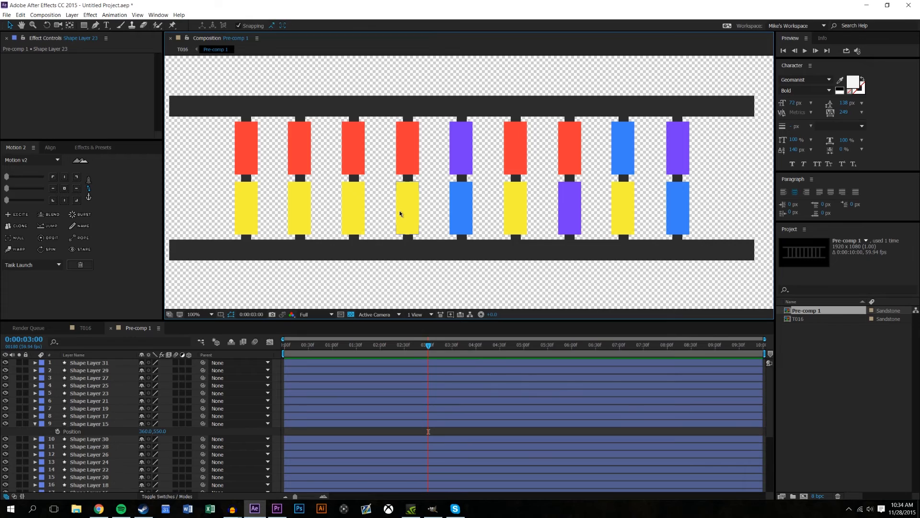
{"action": "left_click", "coordinate": [406, 208]}
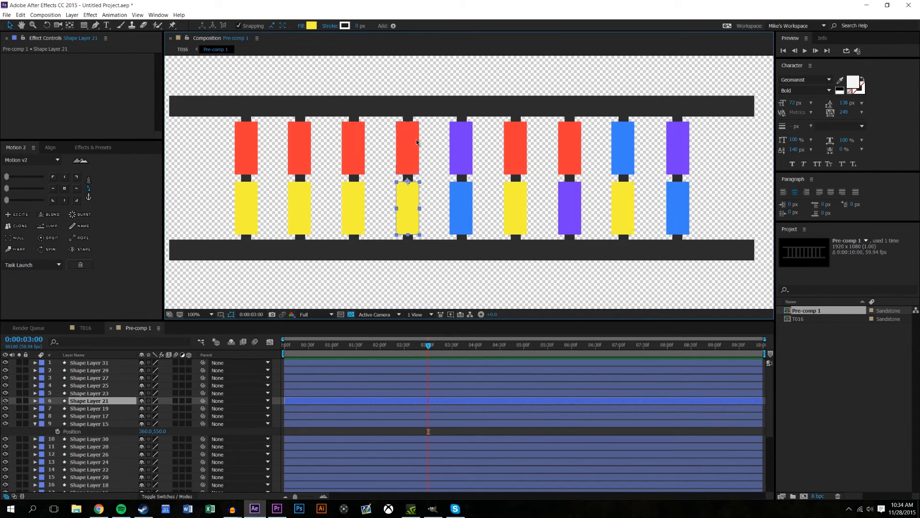
{"action": "mouse_move", "coordinate": [305, 71]}
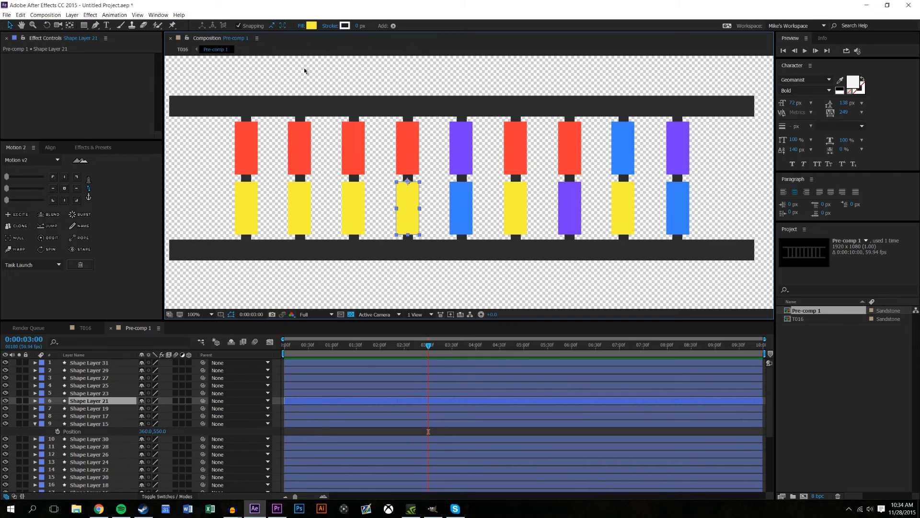
{"action": "left_click", "coordinate": [313, 26]}
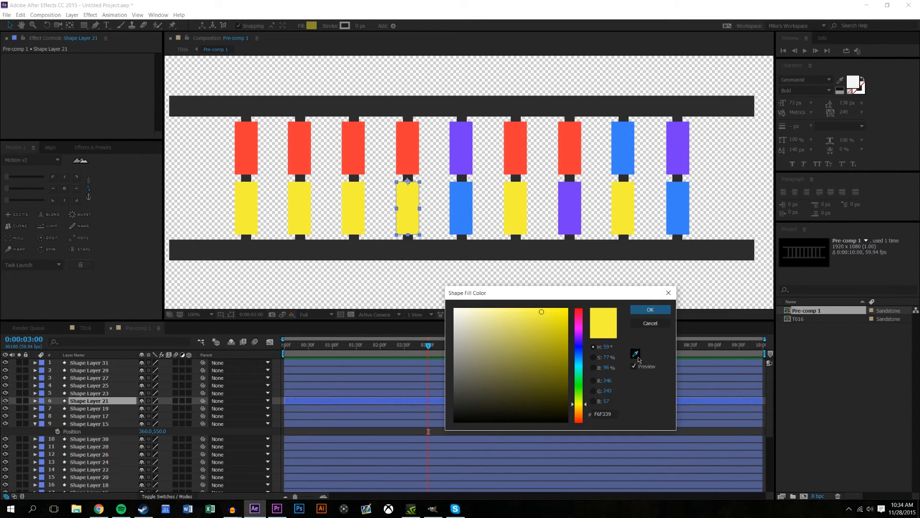
{"action": "left_click", "coordinate": [650, 309]}
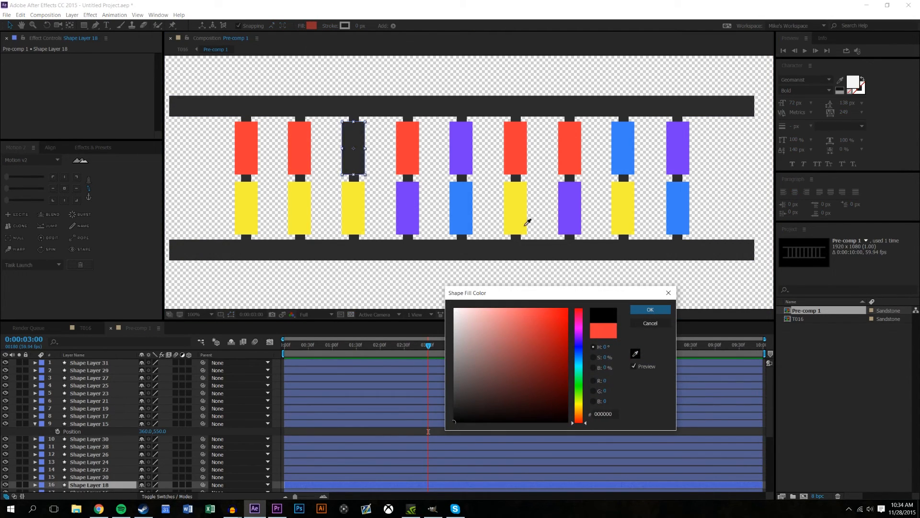
{"action": "left_click", "coordinate": [649, 308]}
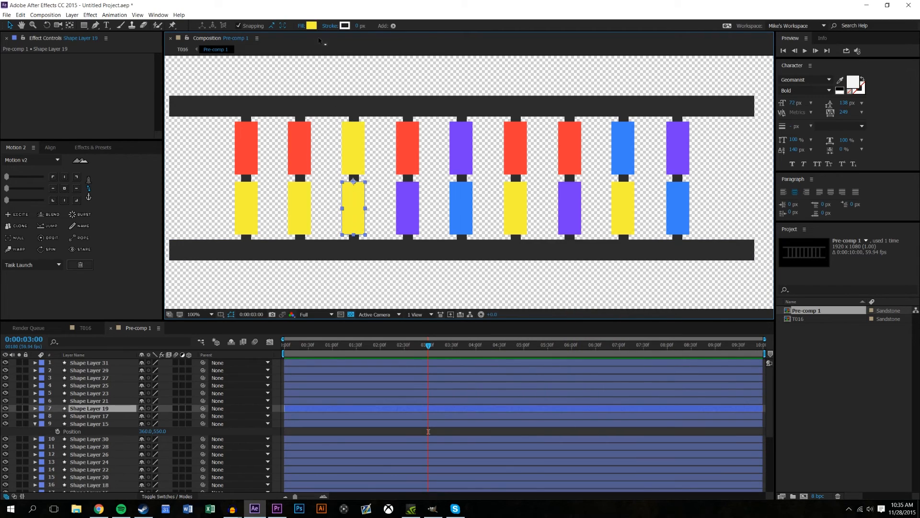
Finish the left rungs: purple second top, yellow second bottom, blue first bottom, then frame the whole ladder
{"action": "left_click", "coordinate": [313, 25]}
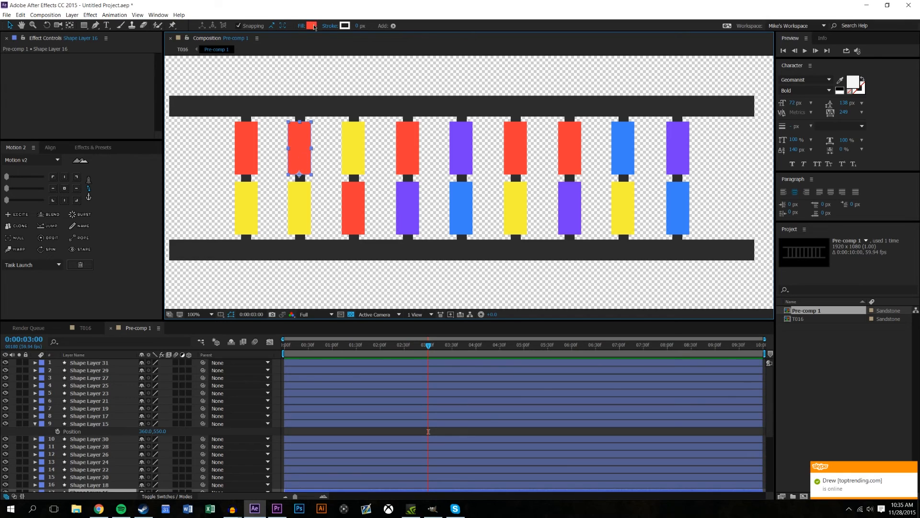
{"action": "left_click", "coordinate": [313, 25]}
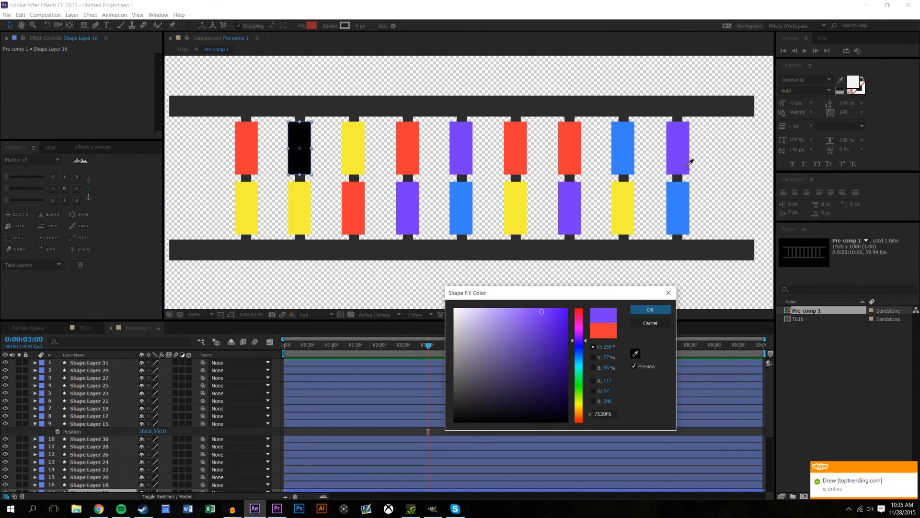
{"action": "left_click", "coordinate": [650, 309]}
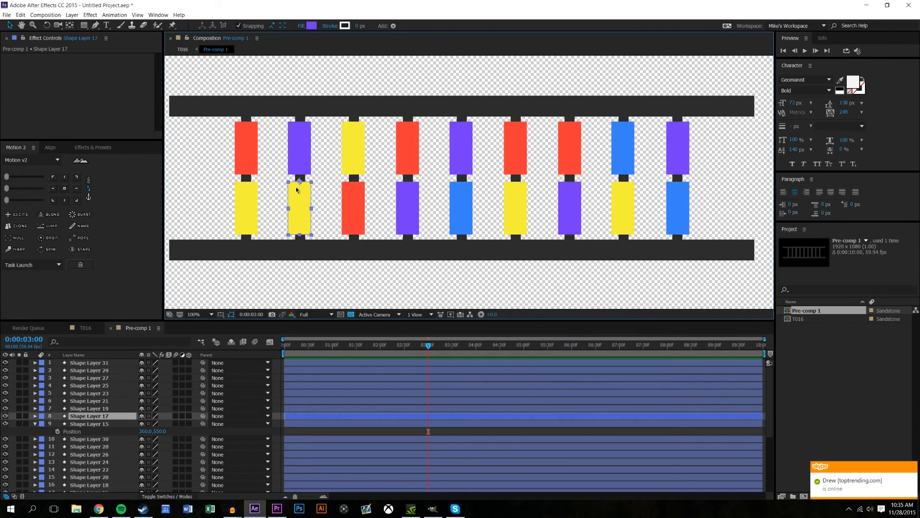
{"action": "left_click", "coordinate": [316, 26]}
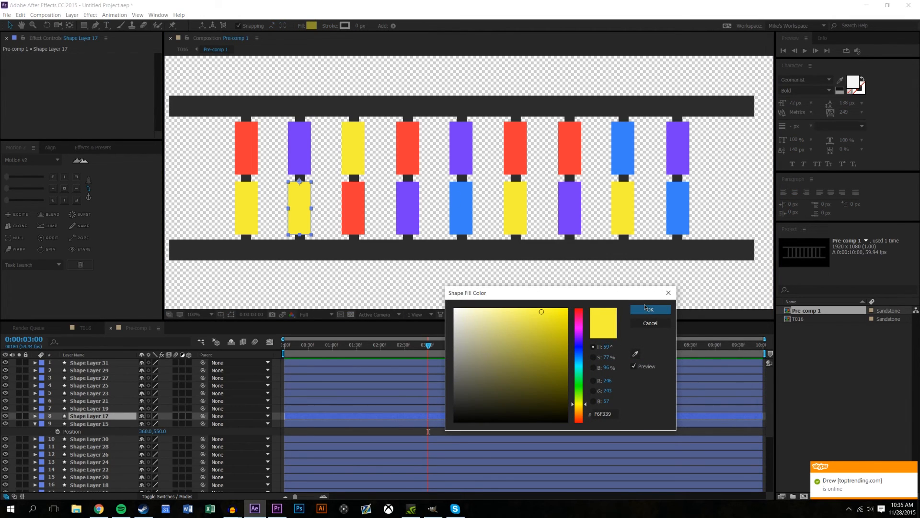
{"action": "left_click", "coordinate": [649, 309]}
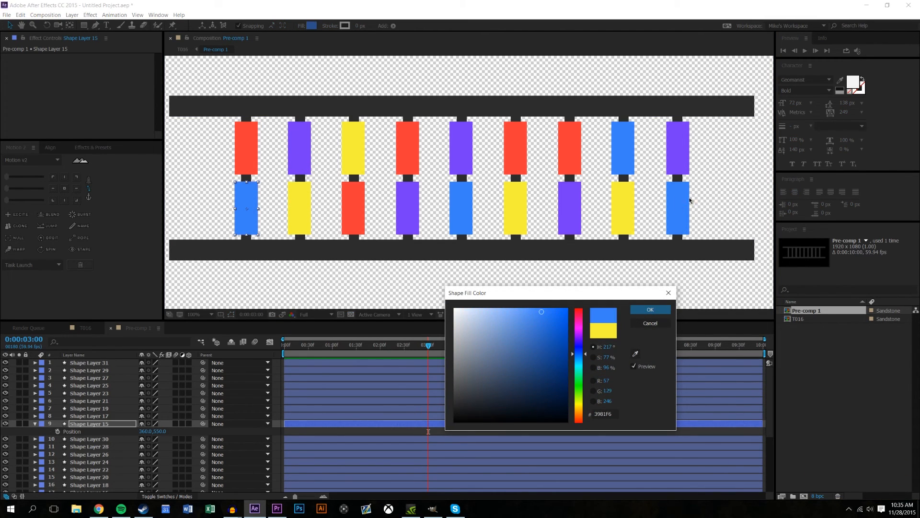
{"action": "left_click", "coordinate": [650, 309]}
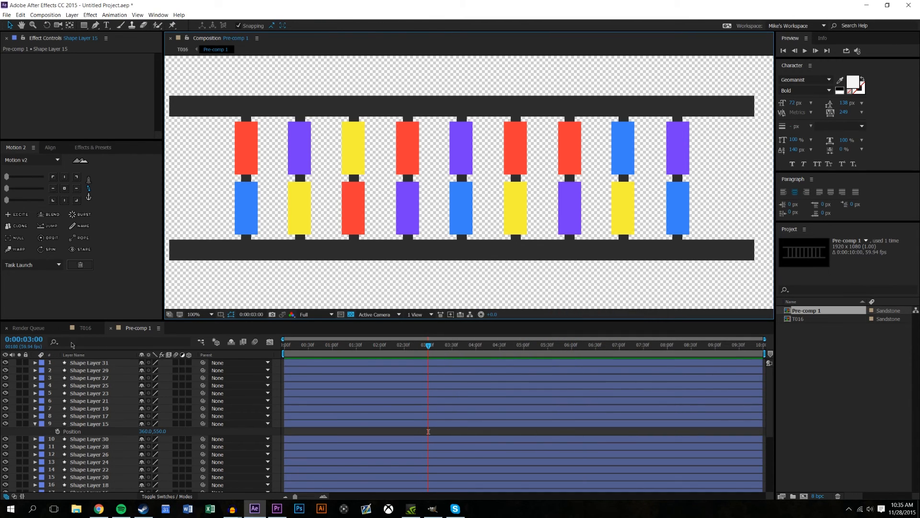
{"action": "left_click", "coordinate": [194, 314]}
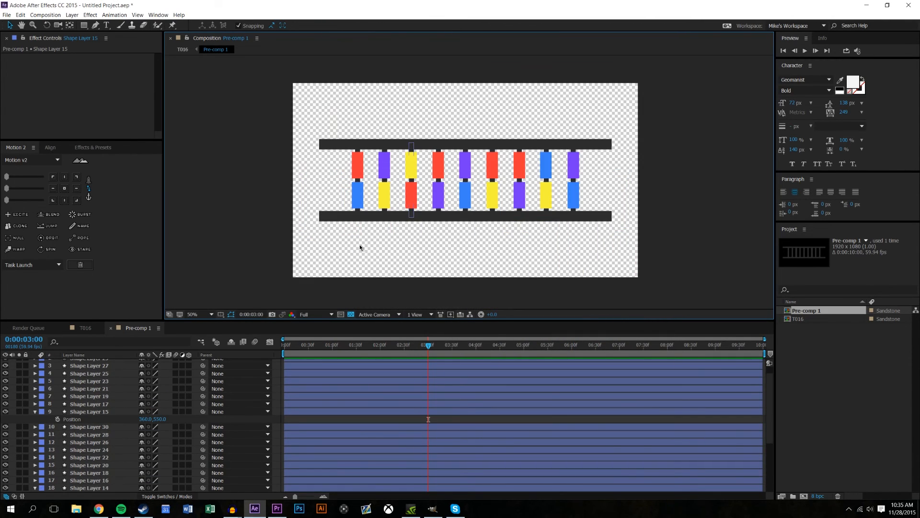
Return to the T016 composition, rewind to the start and preview the multicoloured helix spinning
{"action": "left_click", "coordinate": [194, 315]}
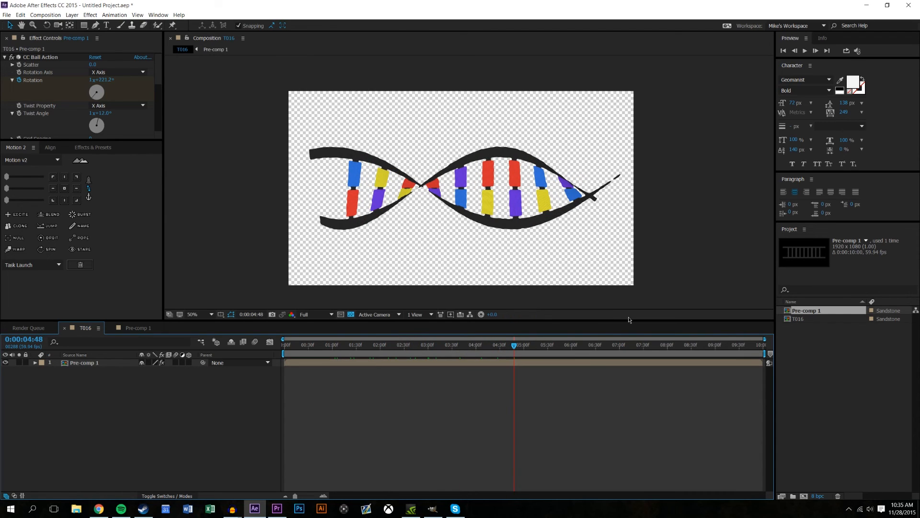
{"action": "left_click", "coordinate": [192, 314]}
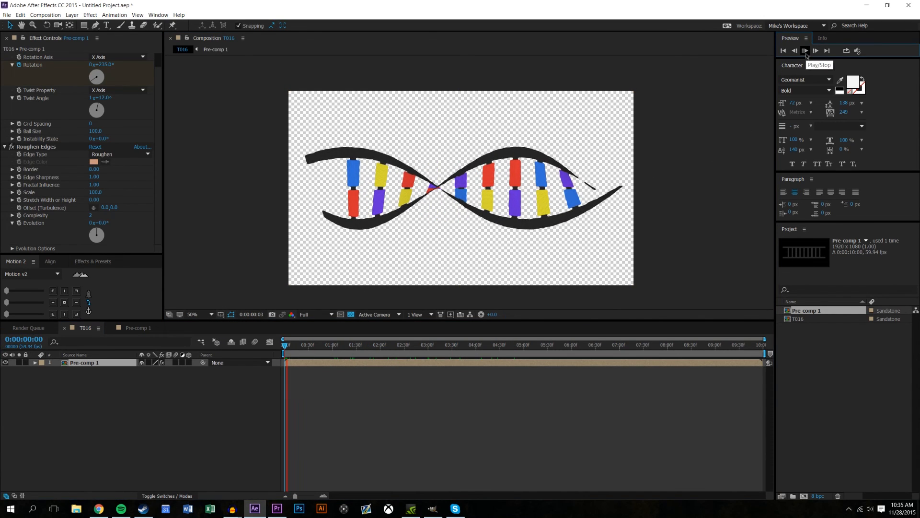
{"action": "left_click", "coordinate": [807, 50]}
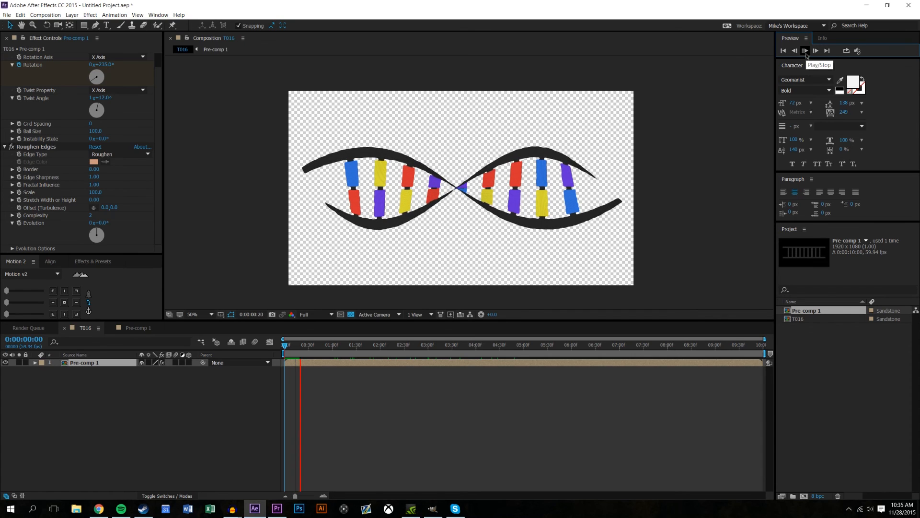
{"action": "left_click", "coordinate": [805, 50]}
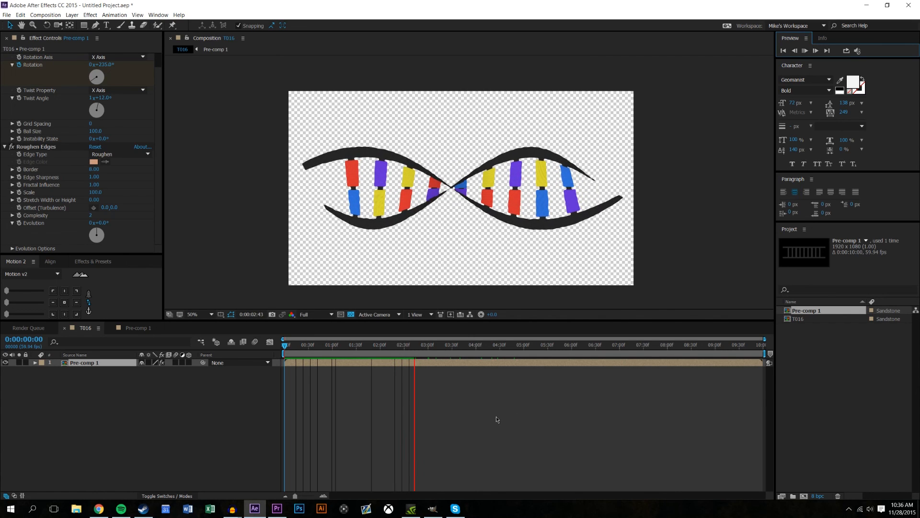
{"action": "left_click", "coordinate": [426, 345]}
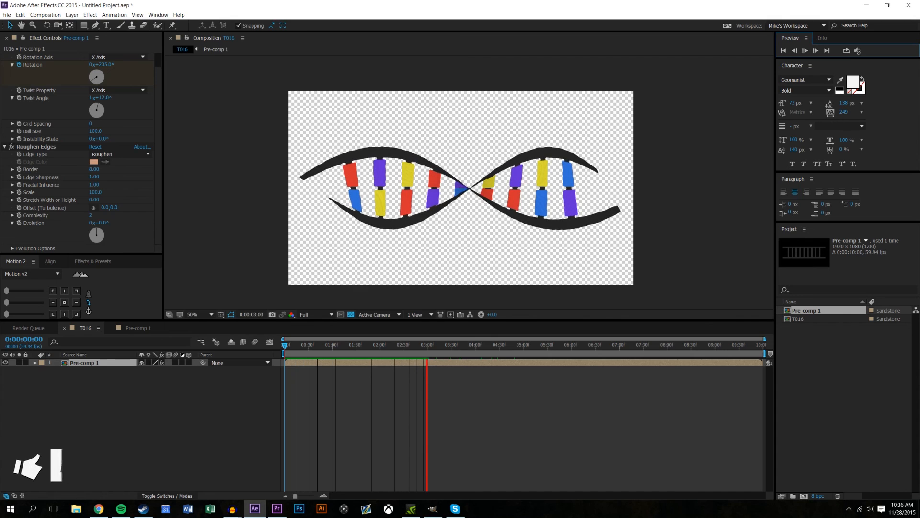